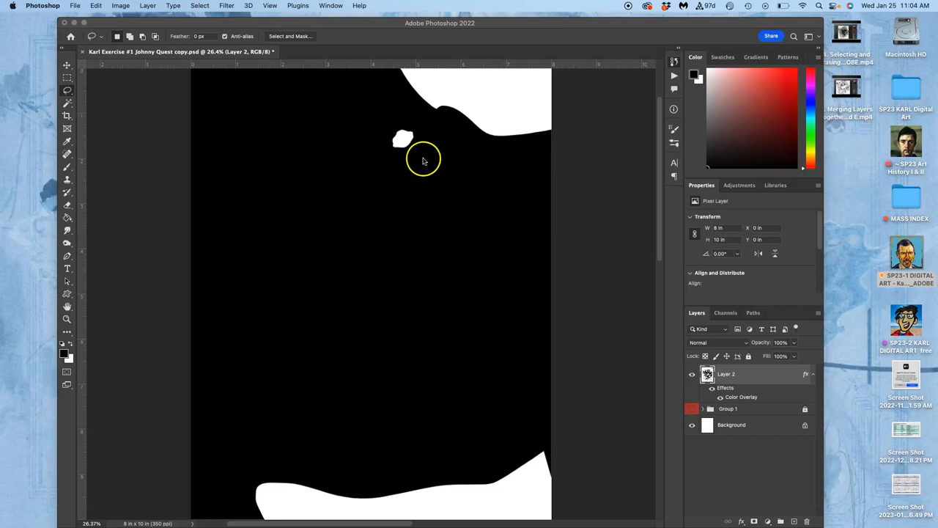
{"action": "mouse_move", "coordinate": [402, 202]}
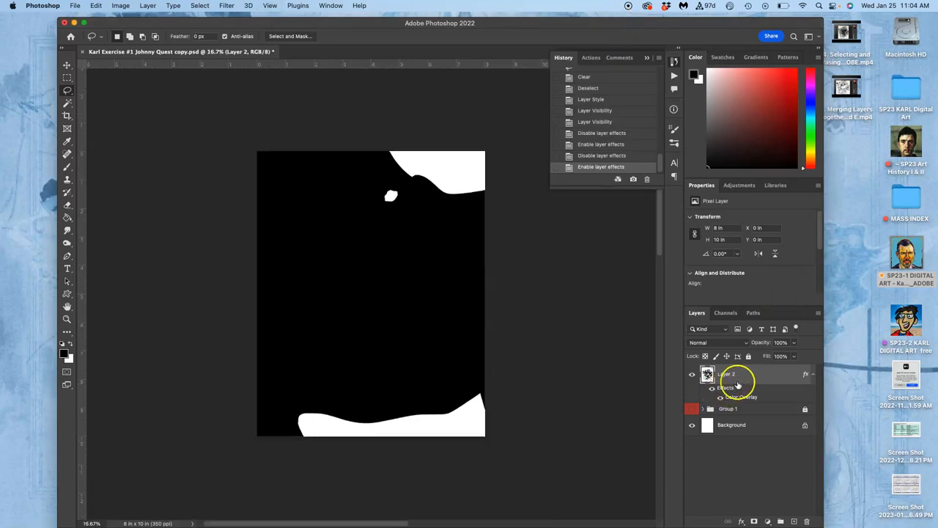
Open Layer 2's Layer Style and inspect the Color Overlay opacity setting
{"action": "double_click", "coordinate": [736, 374]}
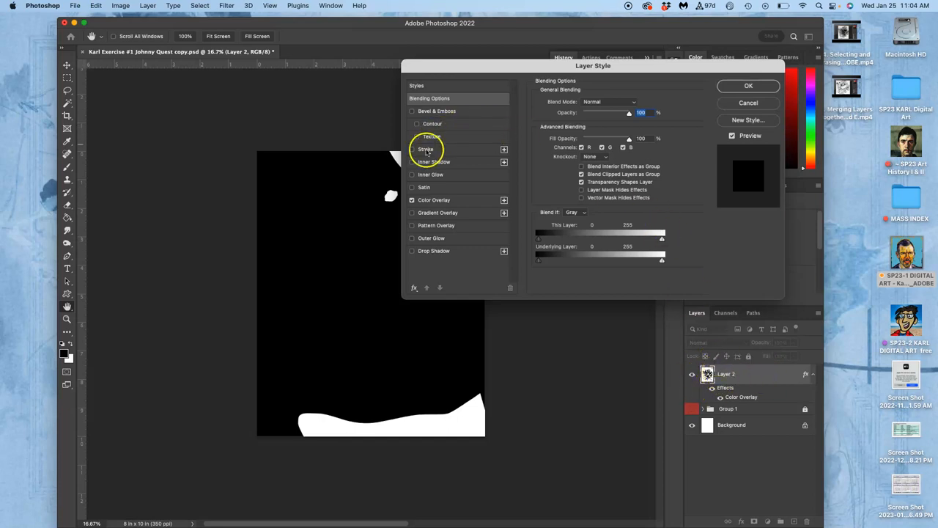
{"action": "left_click", "coordinate": [434, 200]}
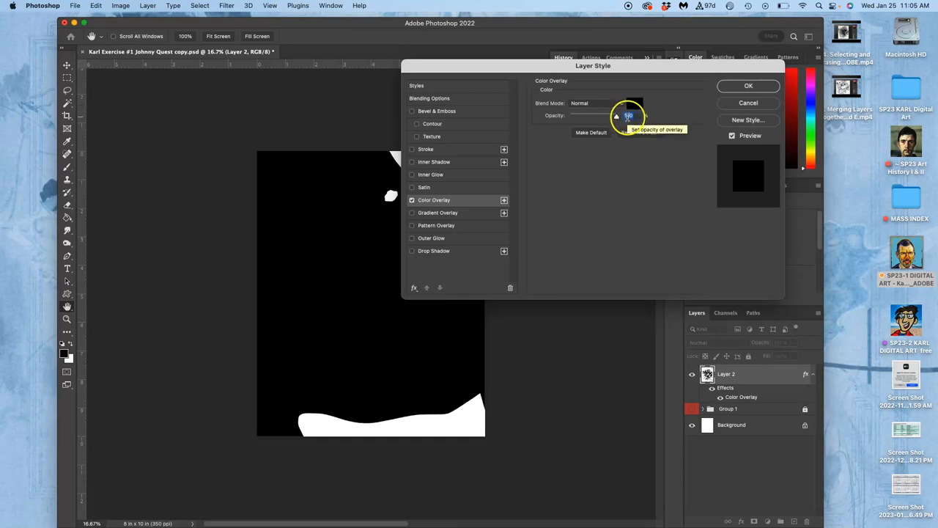
{"action": "left_click", "coordinate": [748, 86]}
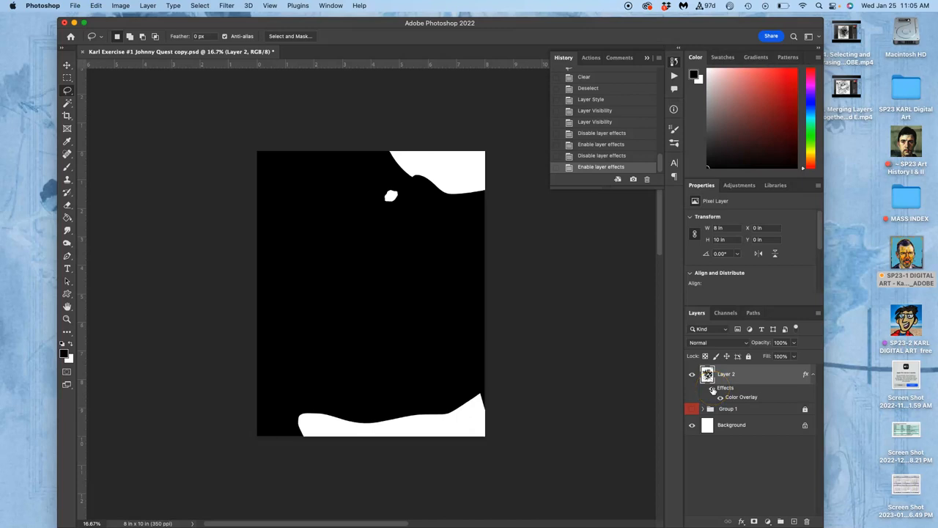
{"action": "mouse_move", "coordinate": [712, 388]}
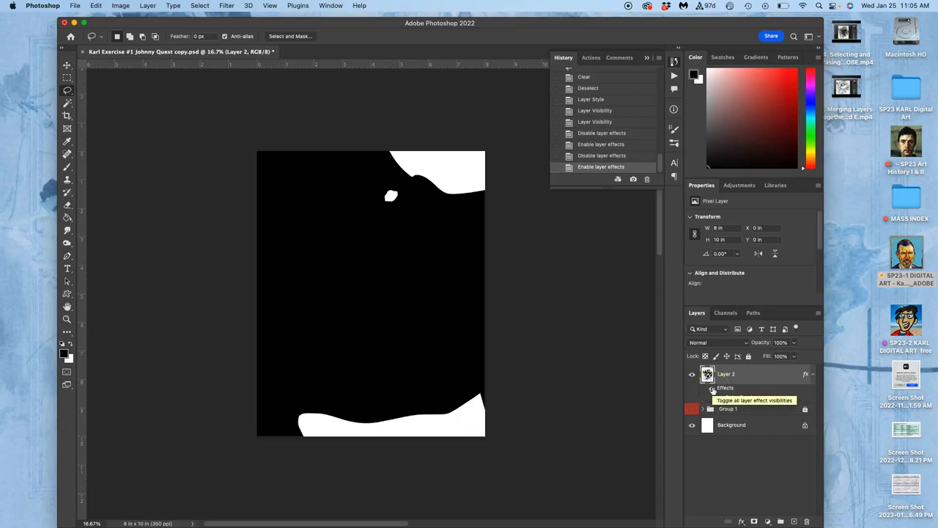
Hide Layer 2's effects, try Multiply blending, and toggle Layer 2's visibility
{"action": "left_click", "coordinate": [713, 387]}
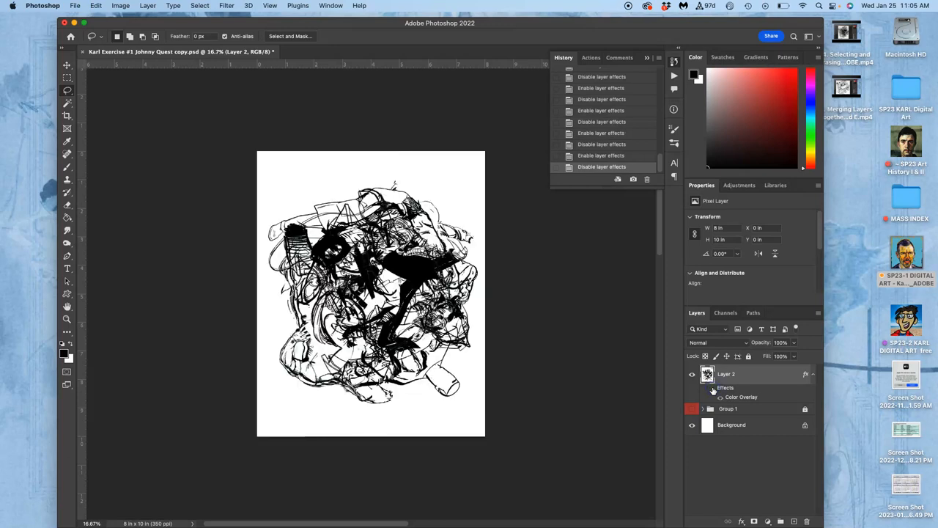
{"action": "mouse_move", "coordinate": [482, 317]}
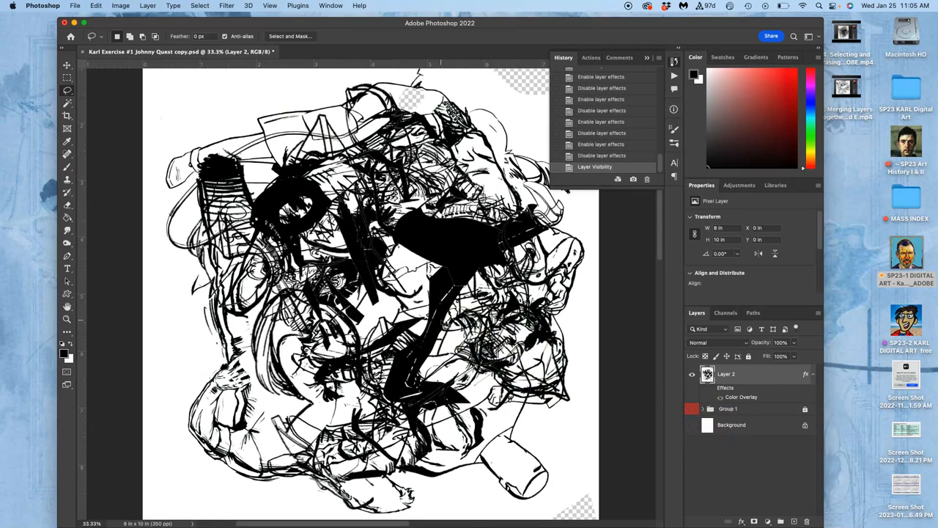
{"action": "scroll", "scroll_direction": "down", "scroll_amount": 3}
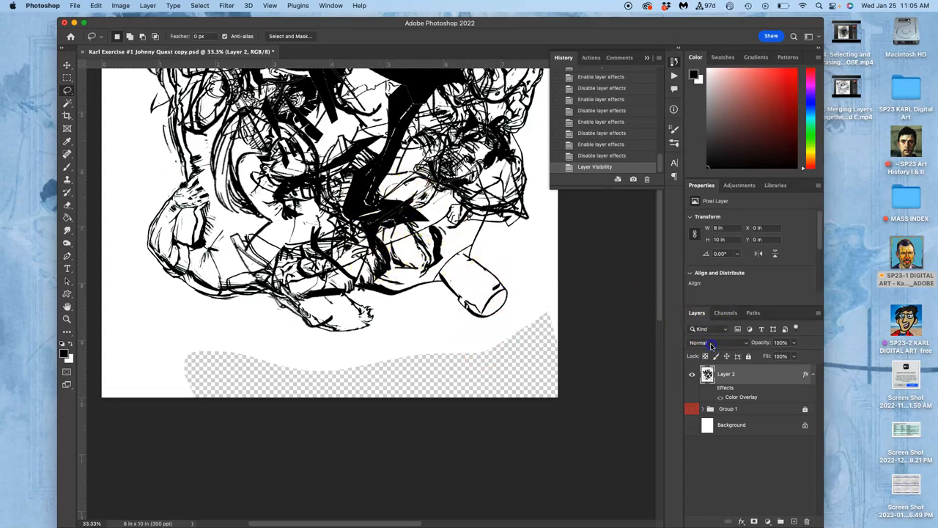
{"action": "left_click", "coordinate": [711, 343]}
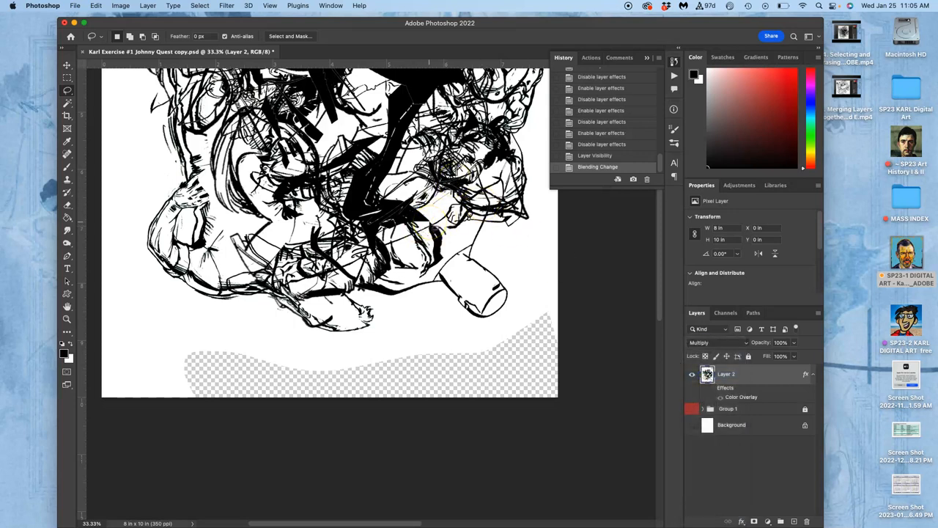
{"action": "left_click", "coordinate": [693, 387]}
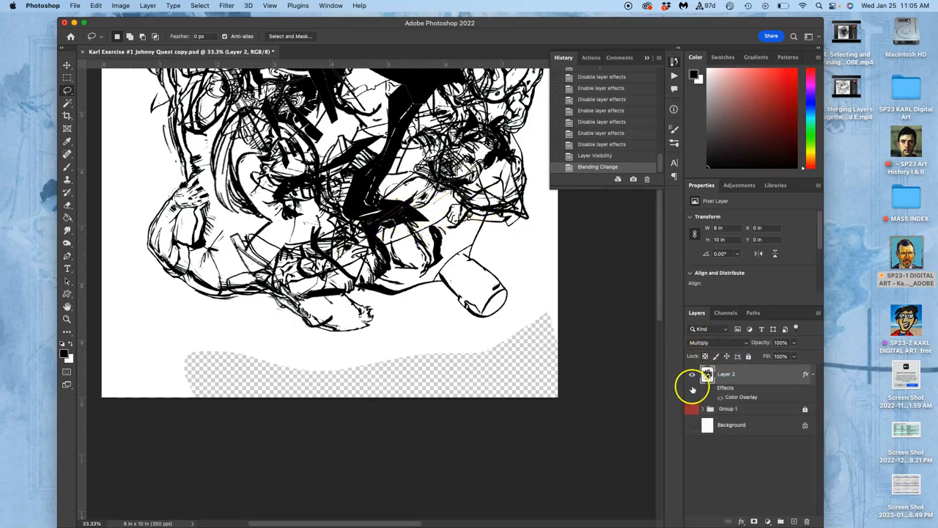
{"action": "left_click", "coordinate": [694, 373]}
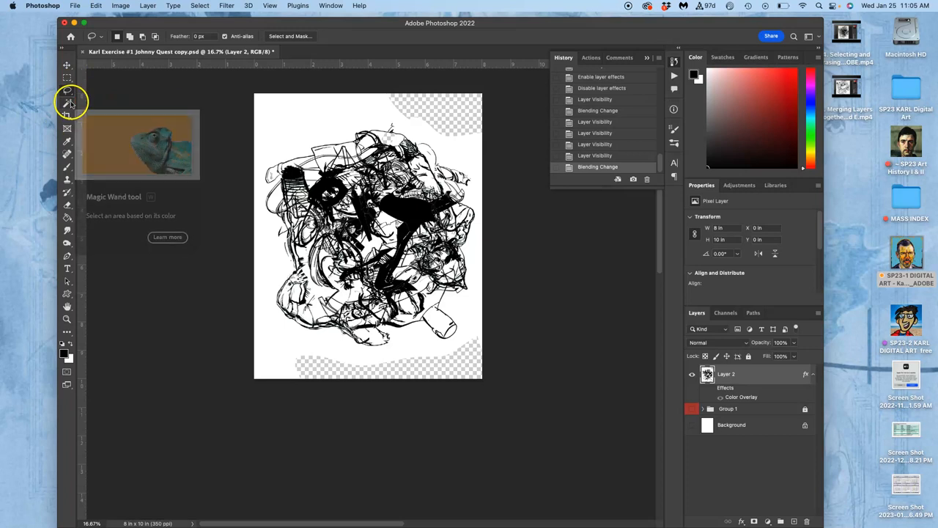
{"action": "left_click", "coordinate": [67, 100]}
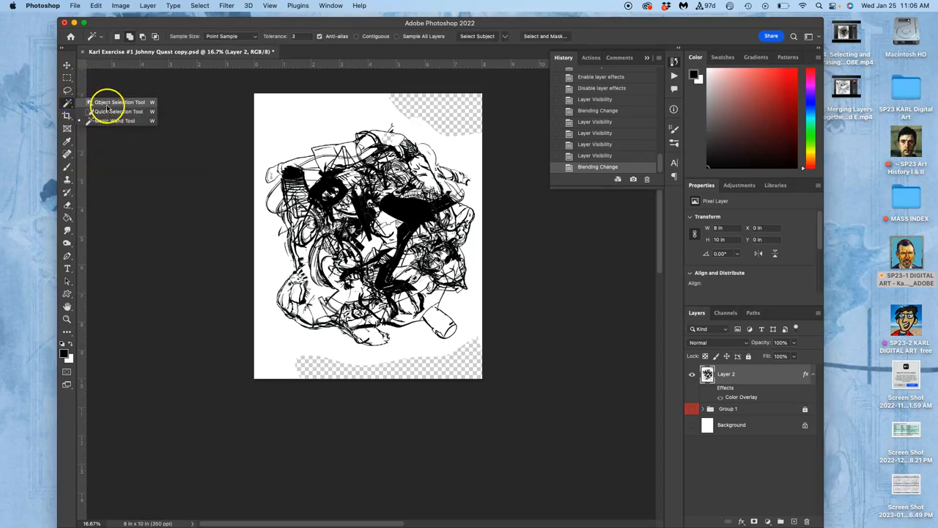
{"action": "left_click", "coordinate": [117, 102]}
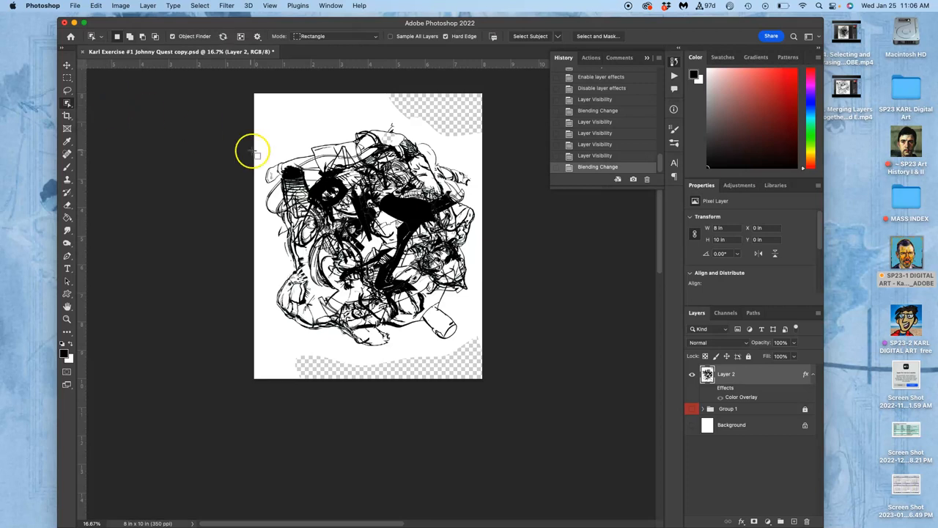
{"action": "left_click_drag", "start_coordinate": [261, 147], "coordinate": [260, 205]}
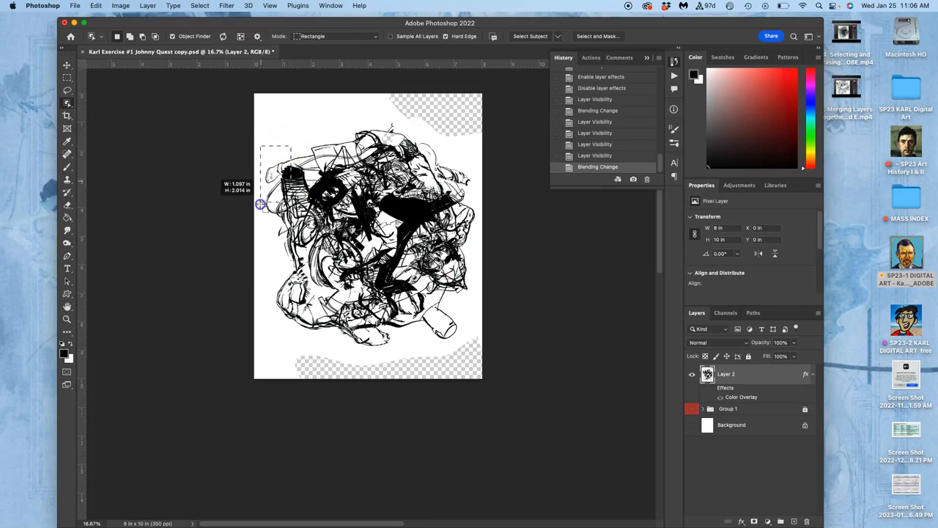
{"action": "left_click_drag", "start_coordinate": [261, 206], "coordinate": [381, 228]}
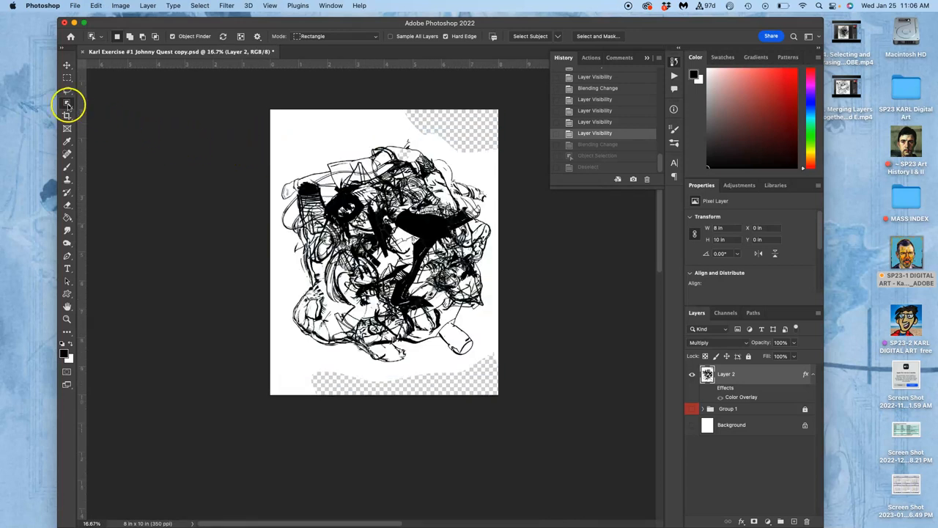
{"action": "left_click", "coordinate": [64, 103]}
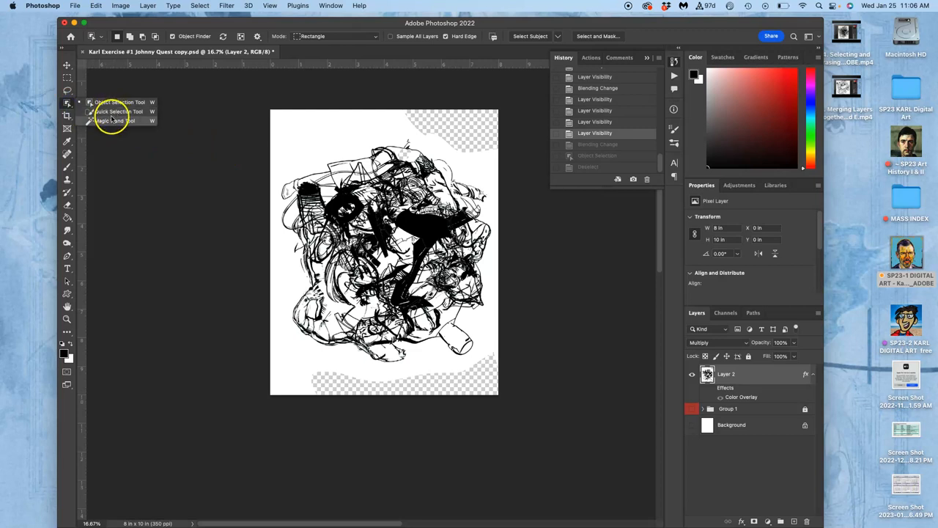
{"action": "left_click", "coordinate": [116, 112]}
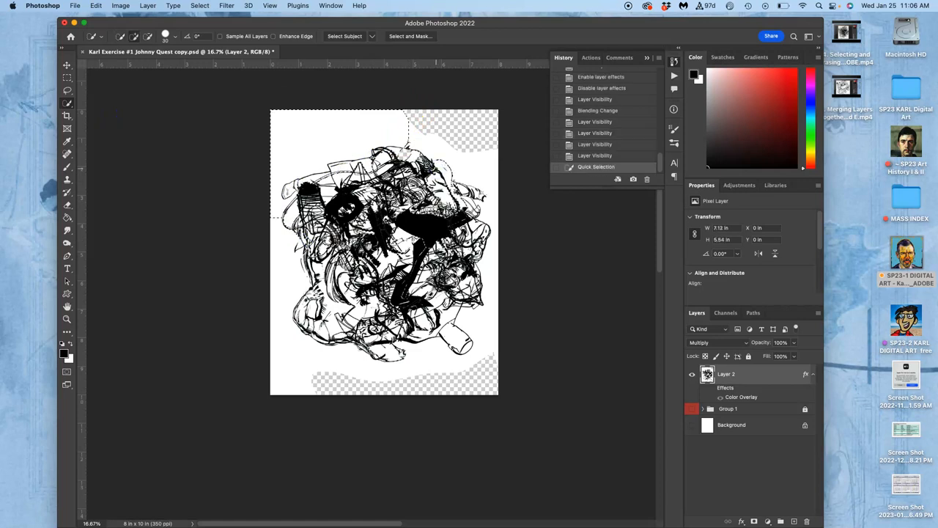
{"action": "left_click", "coordinate": [64, 102]}
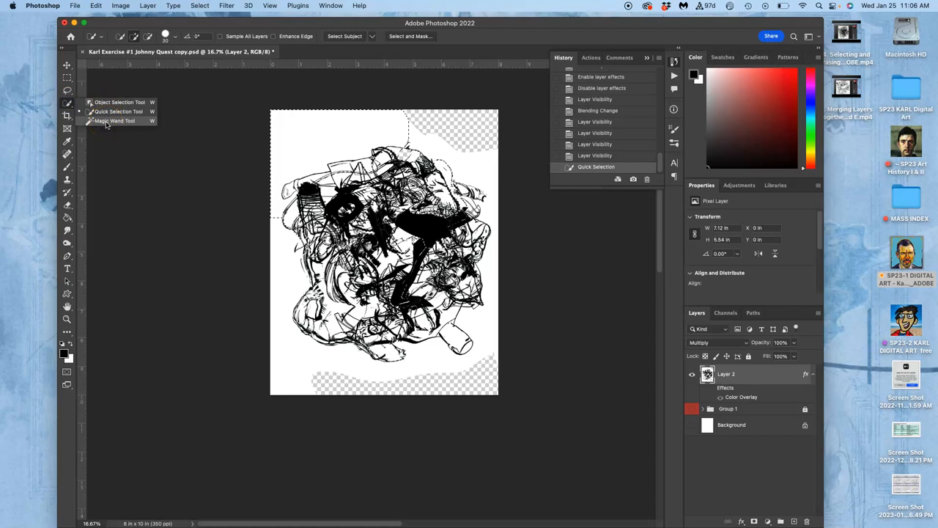
{"action": "left_click", "coordinate": [116, 120]}
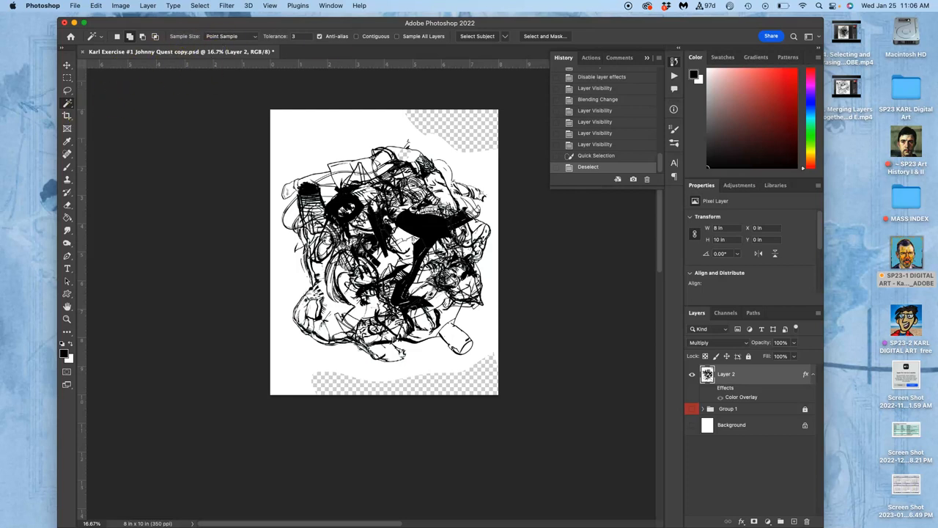
{"action": "mouse_move", "coordinate": [283, 24]}
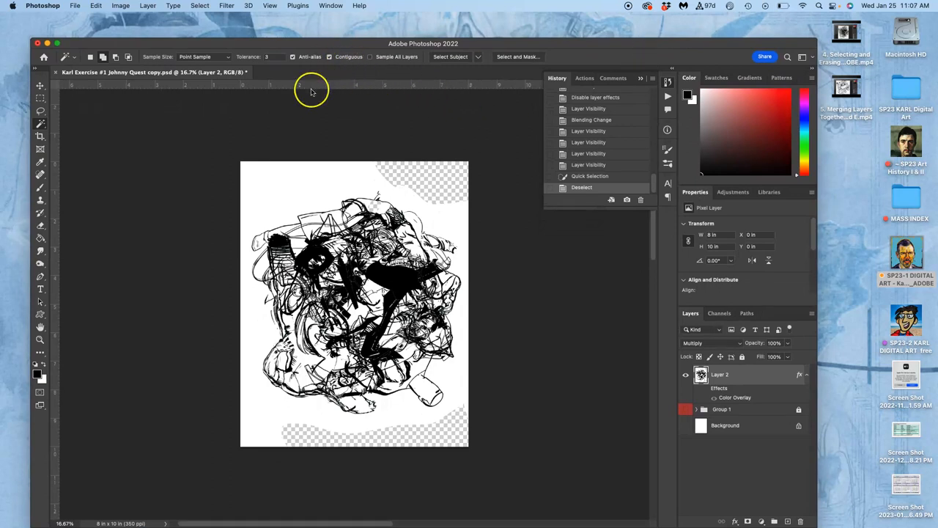
Magic Wand-select the white background, then hide and reshow Layer 2 to check the selection
{"action": "left_click", "coordinate": [286, 206]}
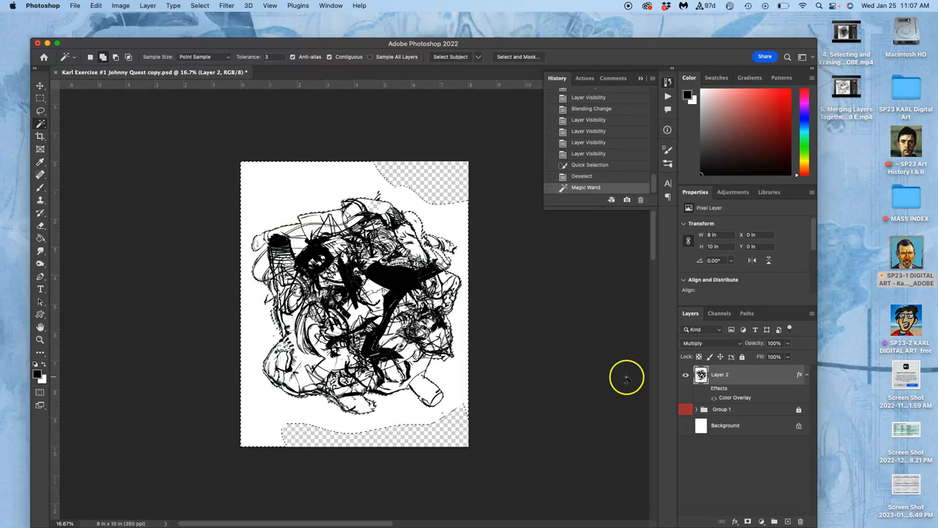
{"action": "left_click", "coordinate": [685, 375]}
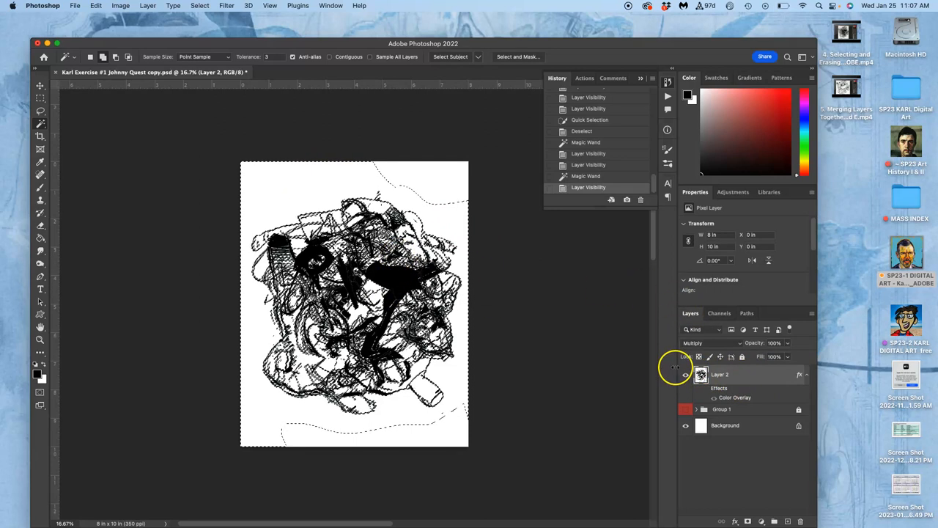
{"action": "left_click", "coordinate": [686, 374]}
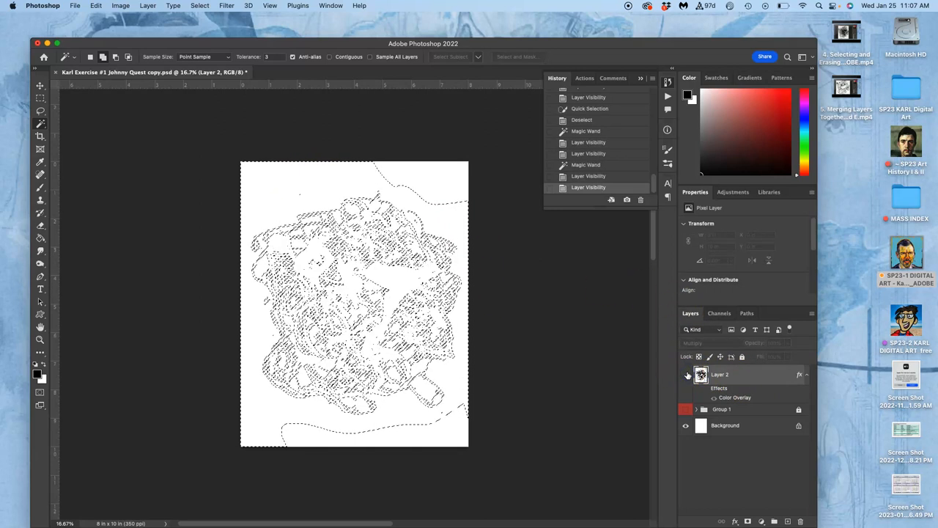
{"action": "mouse_move", "coordinate": [687, 374]}
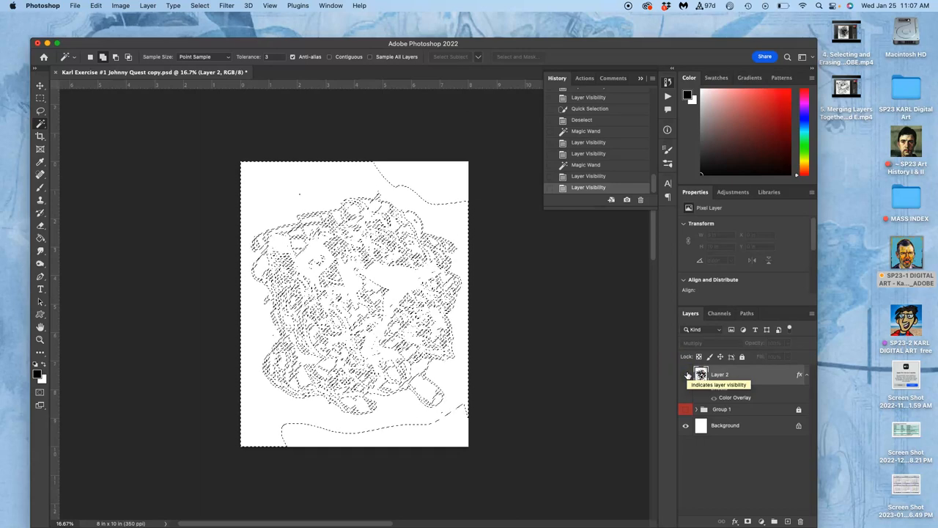
{"action": "left_click", "coordinate": [686, 375]}
{"action": "type", "text": "2"}
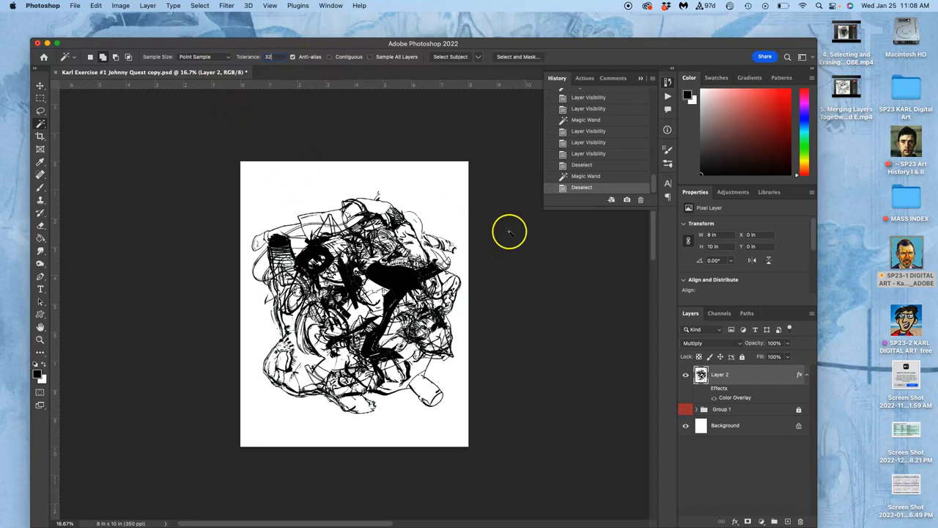
Magic Wand-select all white areas around Layer 2's line art
{"action": "left_click", "coordinate": [686, 375]}
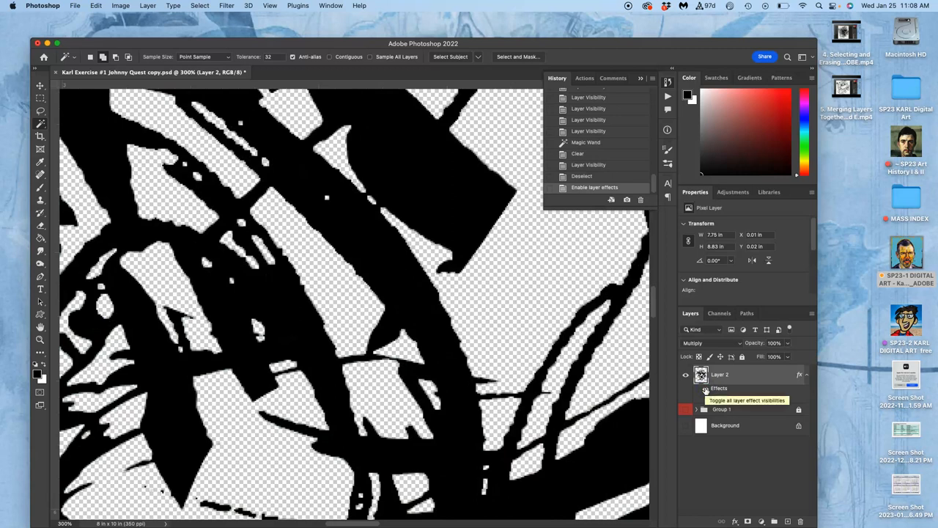
Toggle Layer 2's effects visibility so Color Overlay ends enabled
{"action": "left_click", "coordinate": [705, 388]}
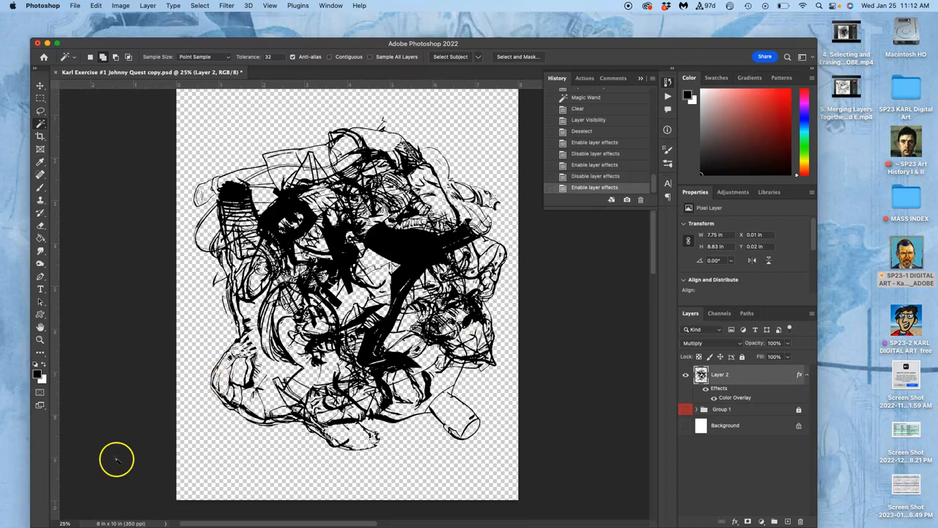
{"action": "mouse_move", "coordinate": [475, 264]}
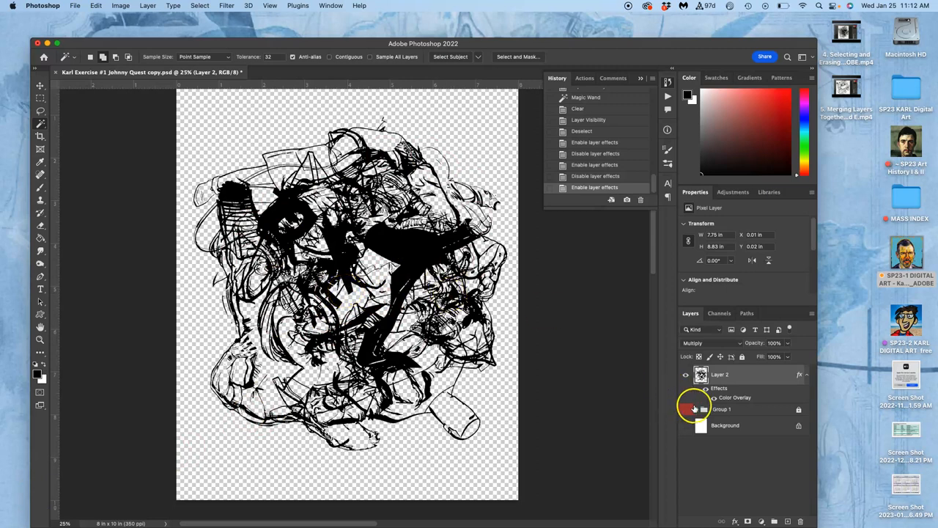
Bring up the SP23-1 DIGITAL ART course folder in a Finder window
{"action": "left_click", "coordinate": [694, 409]}
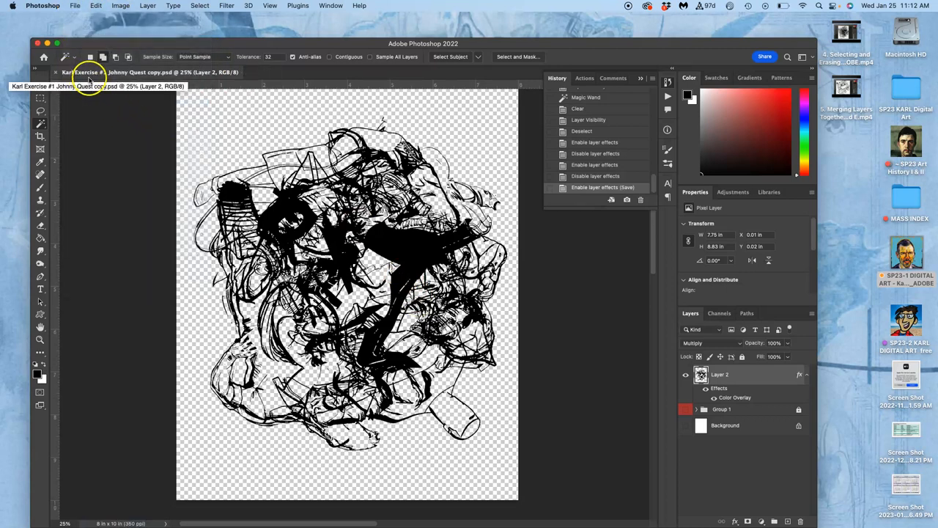
{"action": "mouse_move", "coordinate": [150, 79]}
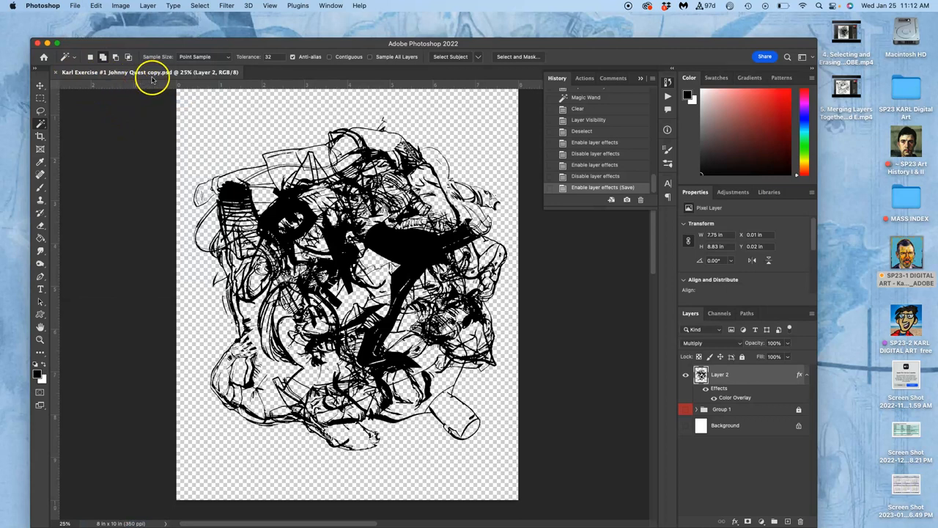
{"action": "mouse_move", "coordinate": [853, 237]}
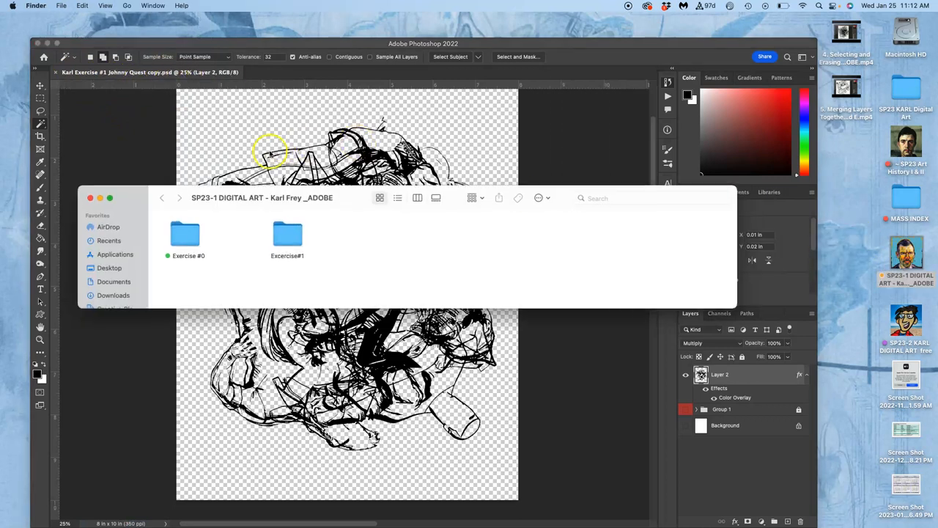
Open Excercise#1 in Finder and select the saved Johnny Quest copy PSD
{"action": "double_click", "coordinate": [286, 234]}
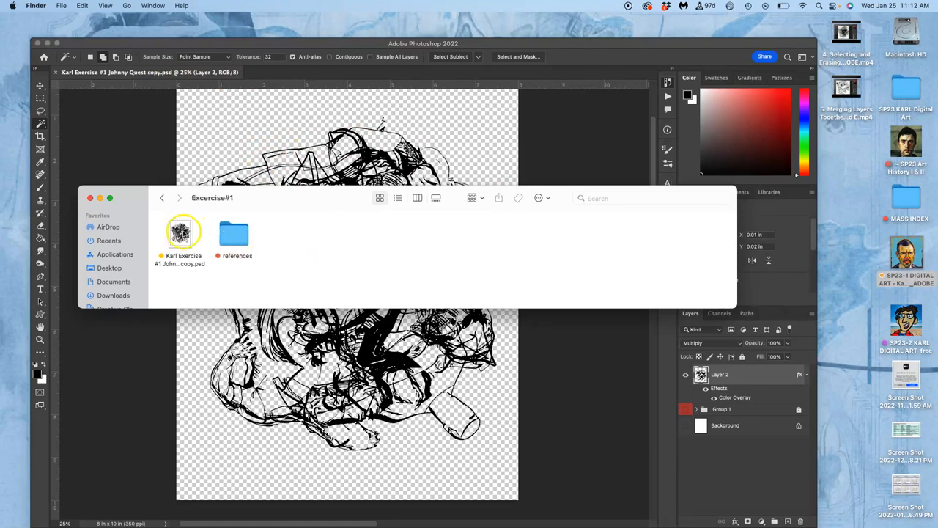
{"action": "left_click", "coordinate": [179, 235]}
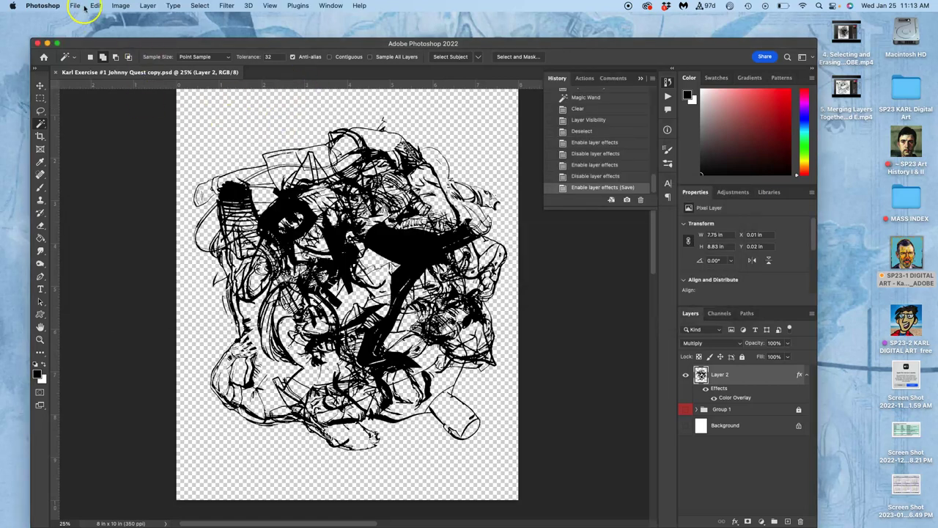
Choose Save a Copy from the File menu
{"action": "left_click", "coordinate": [72, 7]}
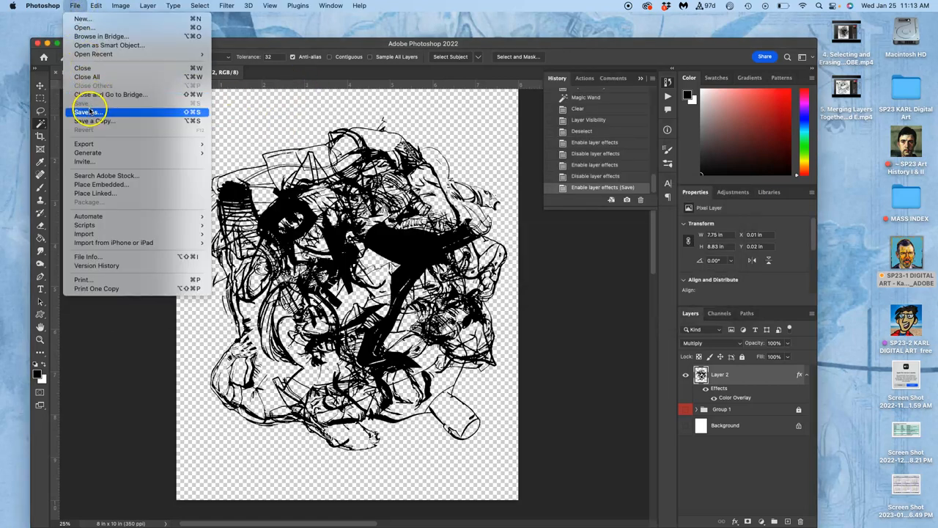
{"action": "mouse_move", "coordinate": [91, 120]}
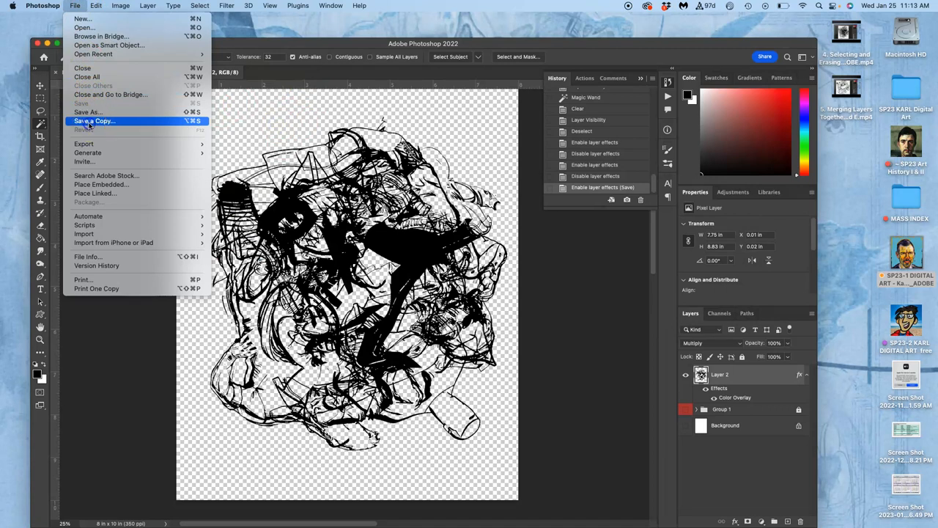
{"action": "left_click", "coordinate": [91, 121]}
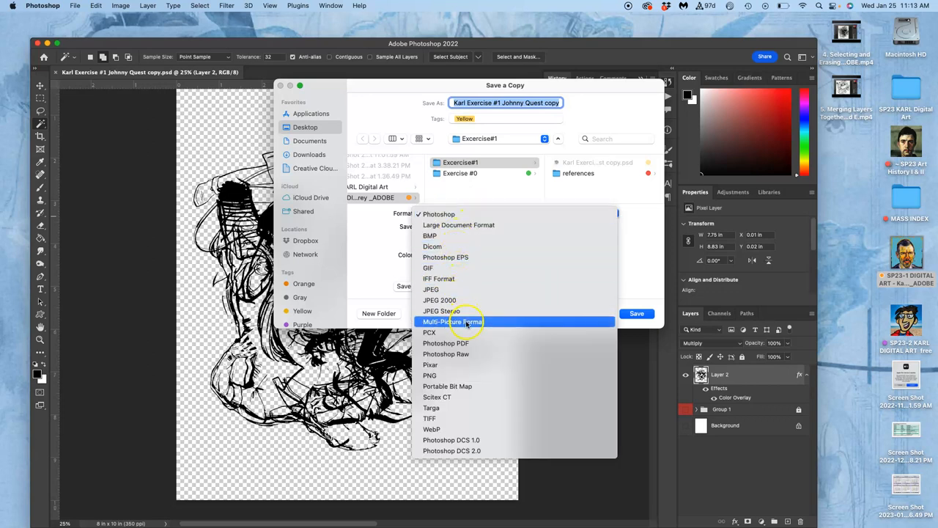
{"action": "mouse_move", "coordinate": [431, 375]}
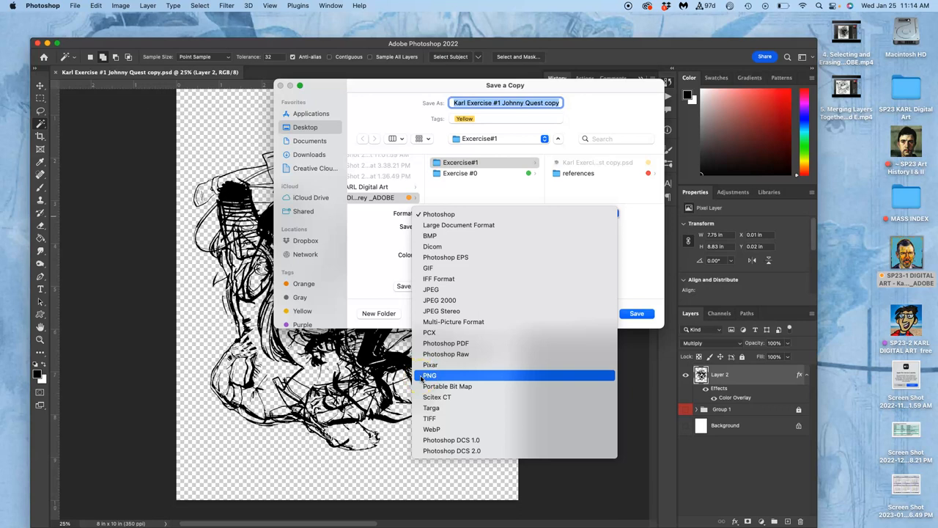
Save the copy as PNG, accepting the default PNG Format Options
{"action": "left_click", "coordinate": [429, 375]}
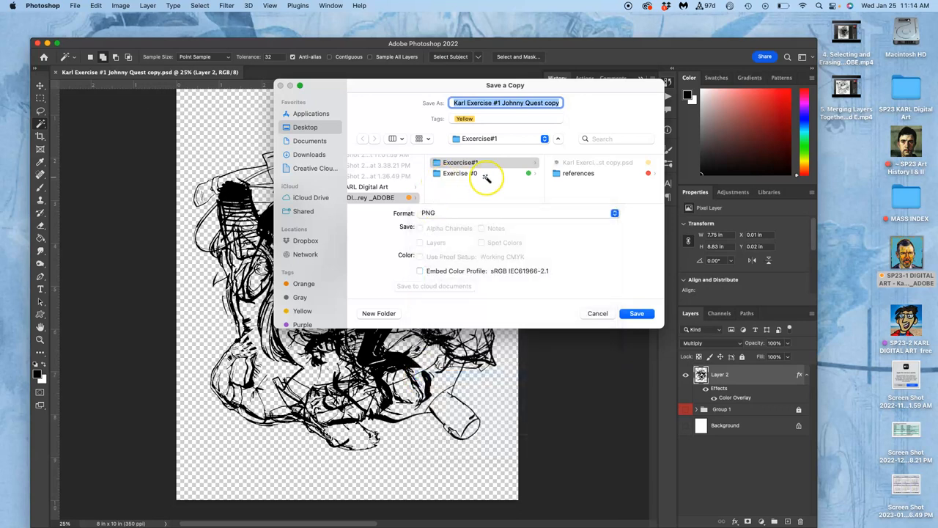
{"action": "left_click", "coordinate": [637, 313]}
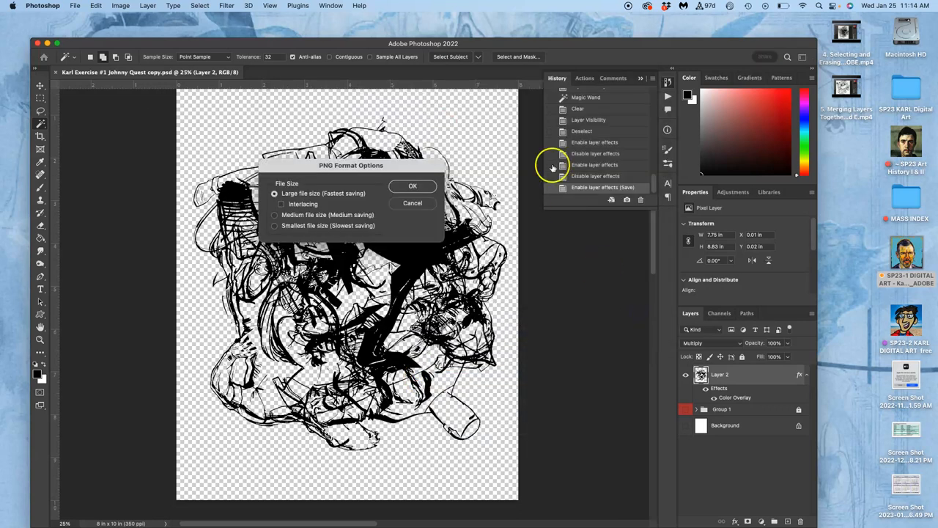
{"action": "left_click", "coordinate": [413, 186]}
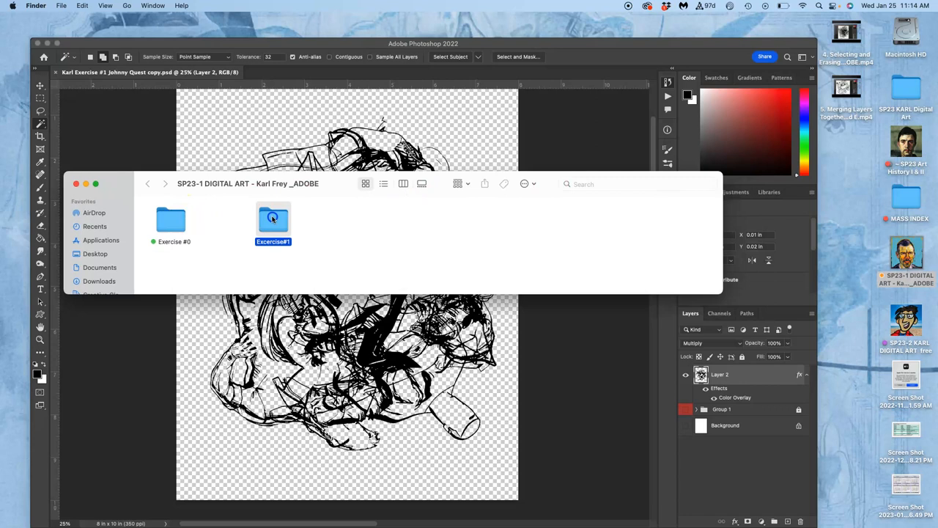
In Excercise#1, tag the PNG copy orange and open it in Preview
{"action": "double_click", "coordinate": [273, 220]}
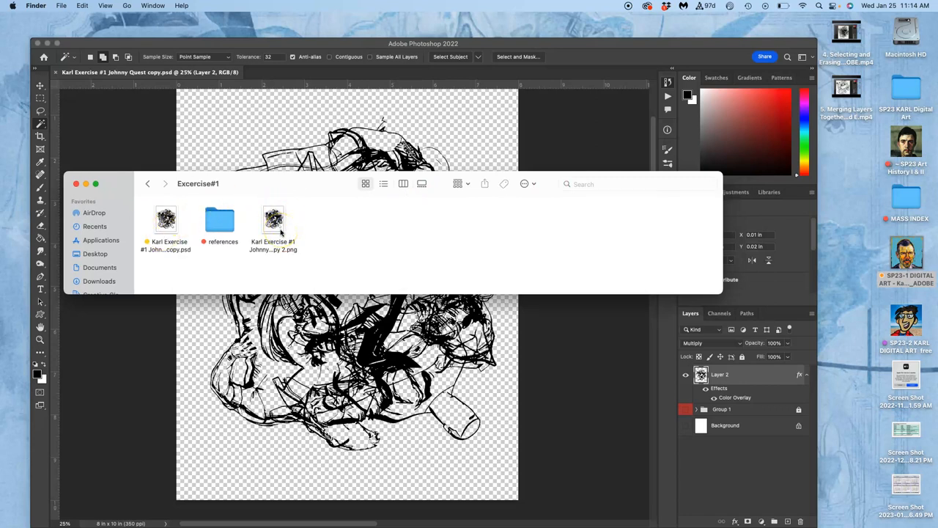
{"action": "right_click", "coordinate": [273, 218]}
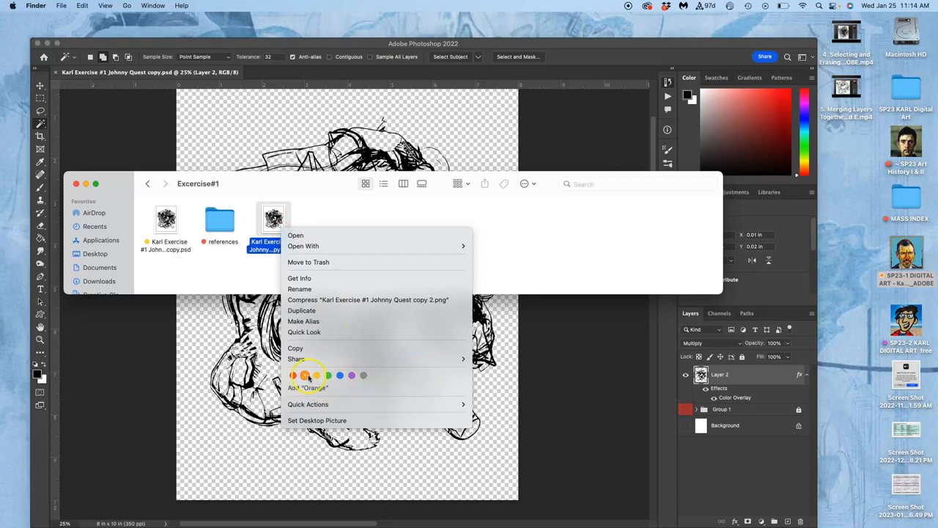
{"action": "left_click", "coordinate": [319, 221]}
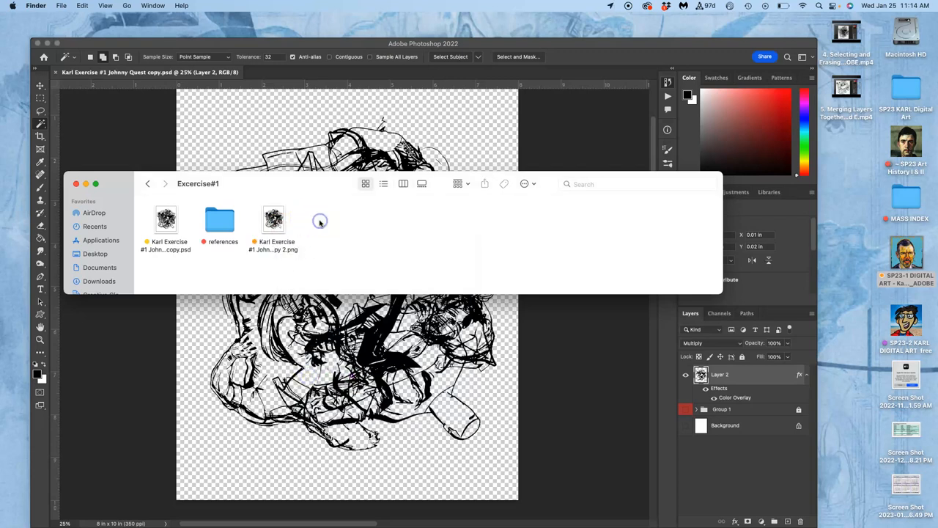
{"action": "left_click", "coordinate": [273, 220]}
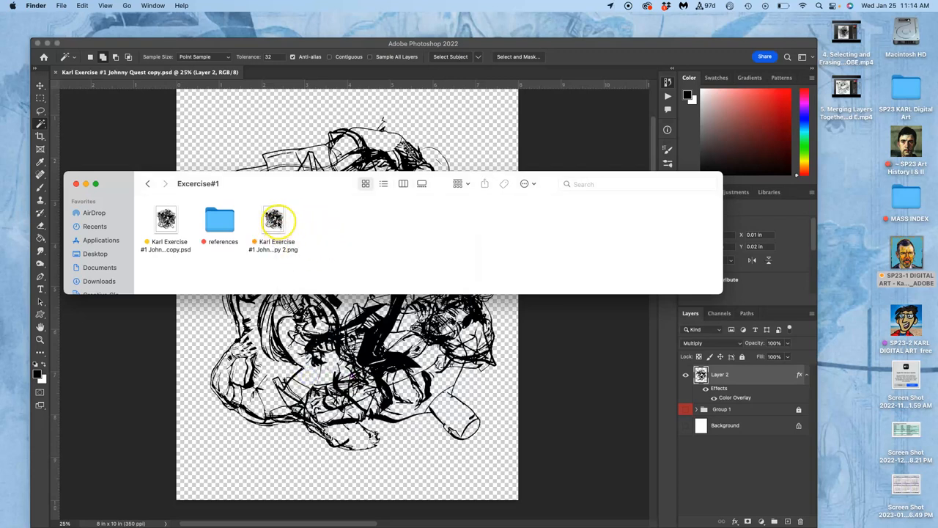
{"action": "double_click", "coordinate": [278, 220]}
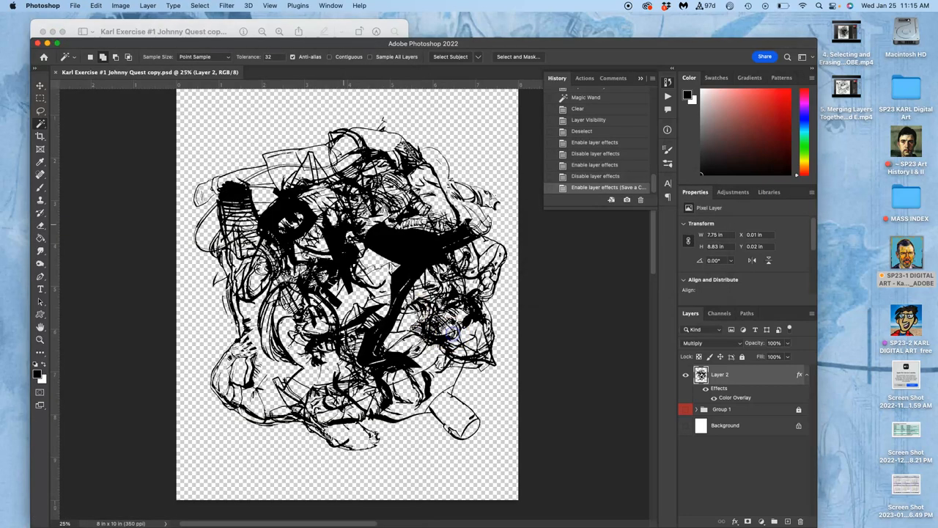
Save another copy of the artwork as JPEG, reaching the JPEG Options dialog
{"action": "left_click", "coordinate": [75, 6]}
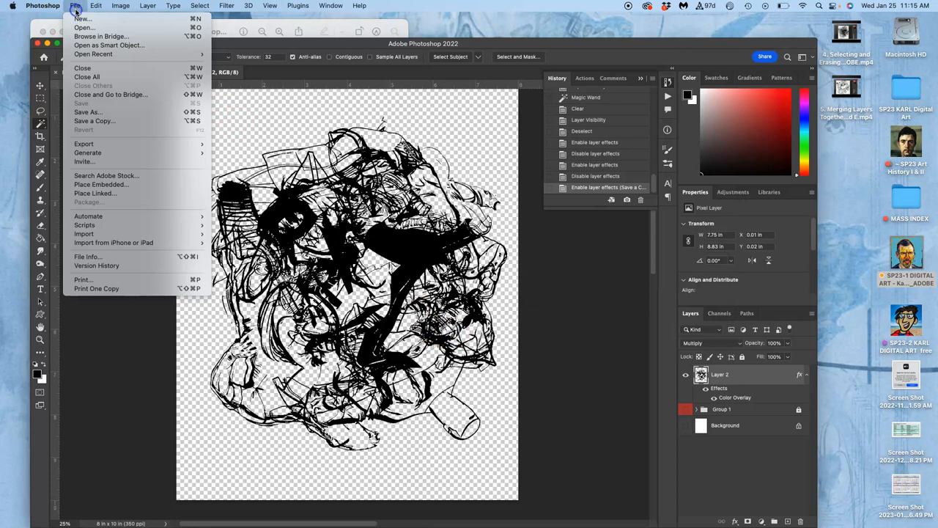
{"action": "left_click", "coordinate": [94, 120]}
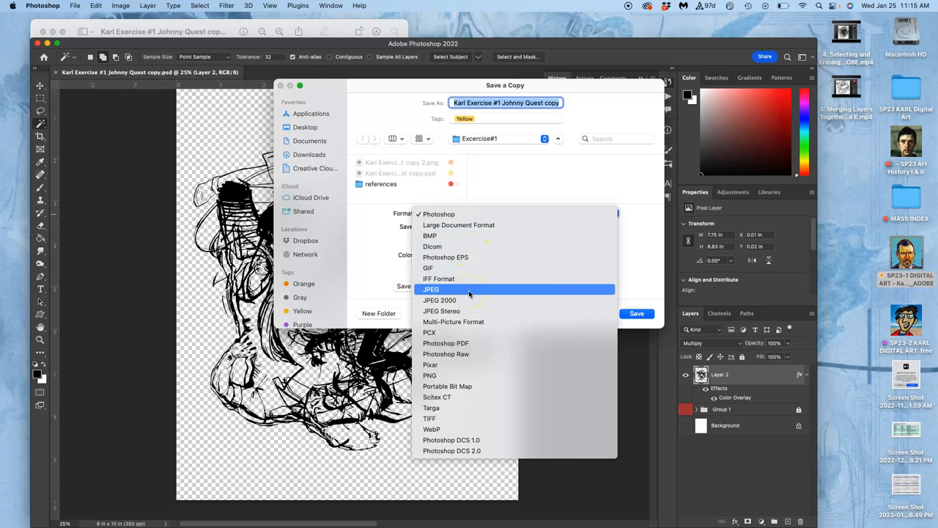
{"action": "left_click", "coordinate": [431, 288]}
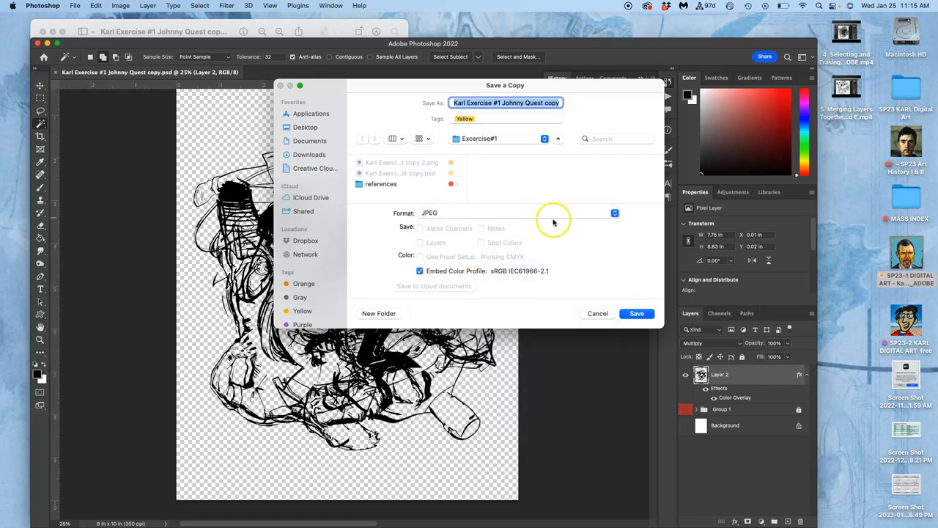
{"action": "left_click", "coordinate": [636, 313]}
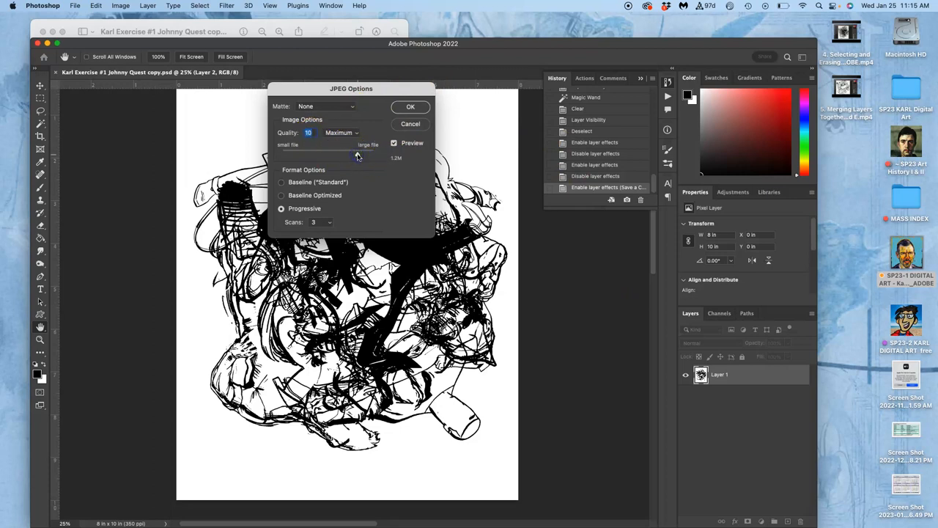
Set the JPEG Options quality slider to 10 (Maximum) and confirm the save
{"action": "left_click_drag", "start_coordinate": [358, 156], "coordinate": [351, 156]}
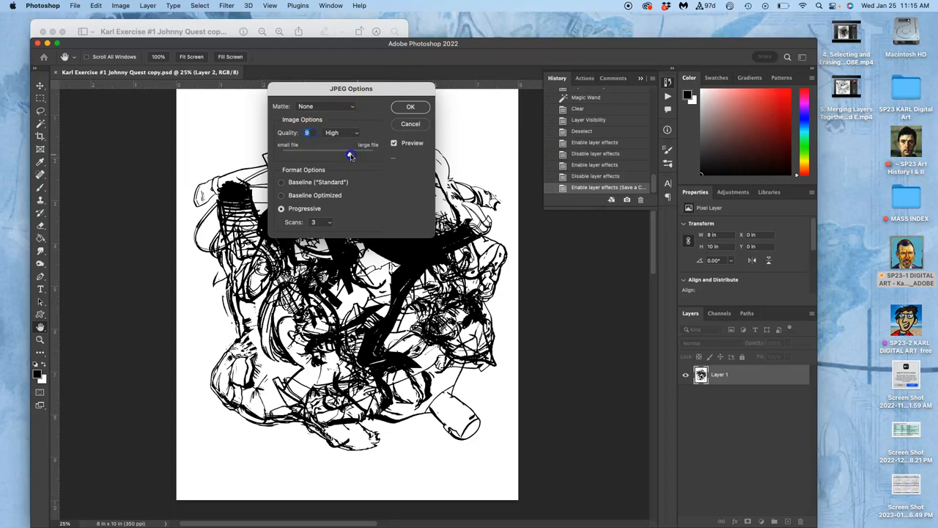
{"action": "left_click_drag", "start_coordinate": [351, 155], "coordinate": [377, 155]}
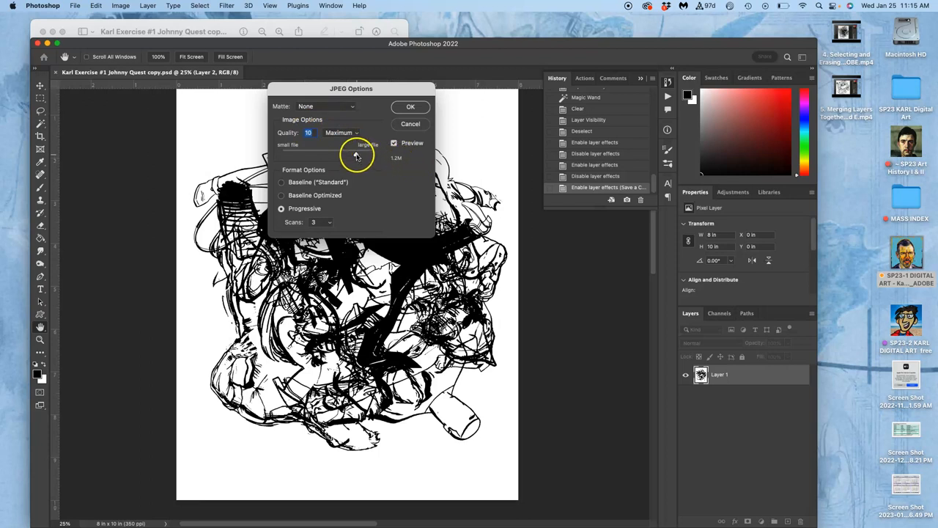
{"action": "left_click_drag", "start_coordinate": [357, 153], "coordinate": [301, 154]}
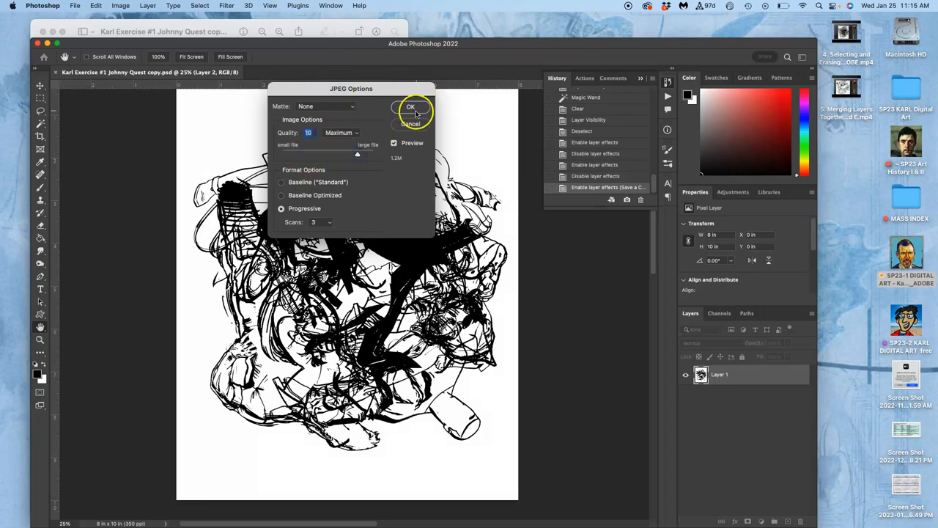
{"action": "left_click", "coordinate": [411, 107]}
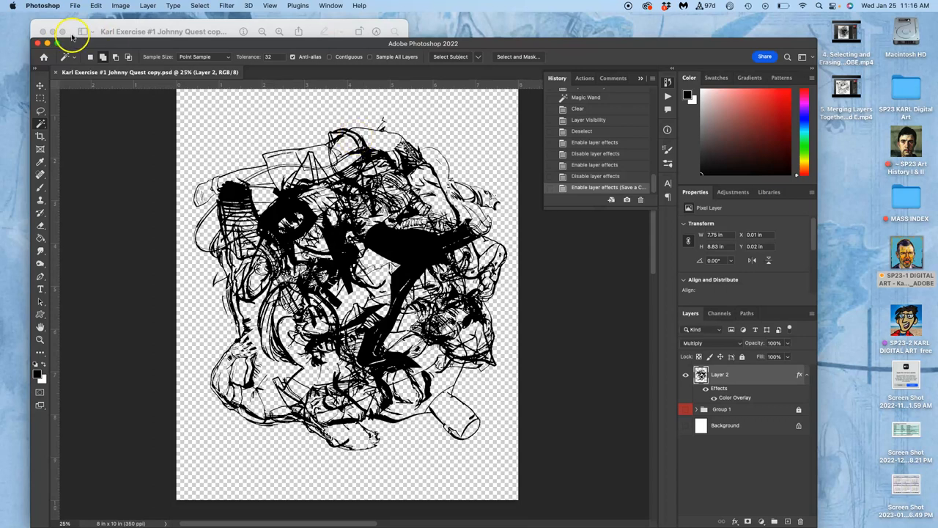
{"action": "mouse_move", "coordinate": [52, 54]}
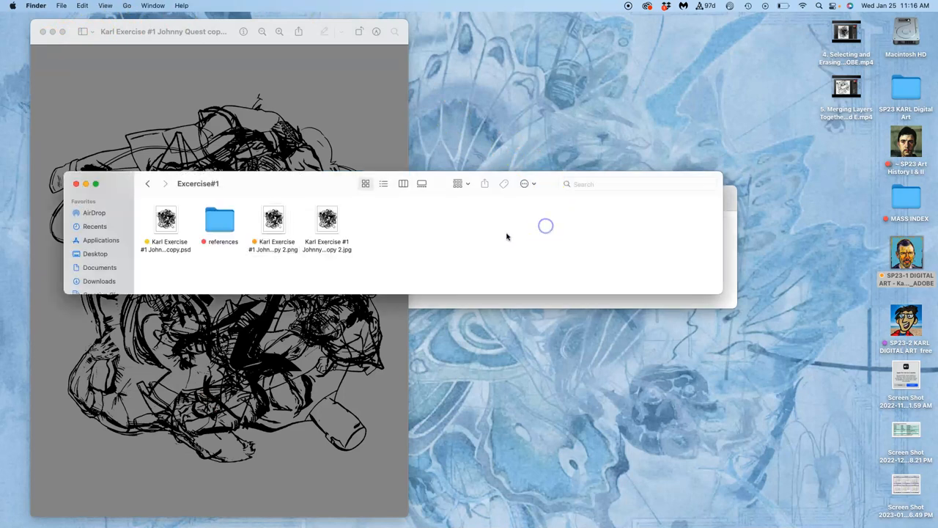
Tag the JPG copy orange in Finder, view it in Preview, then close the preview windows
{"action": "right_click", "coordinate": [326, 220]}
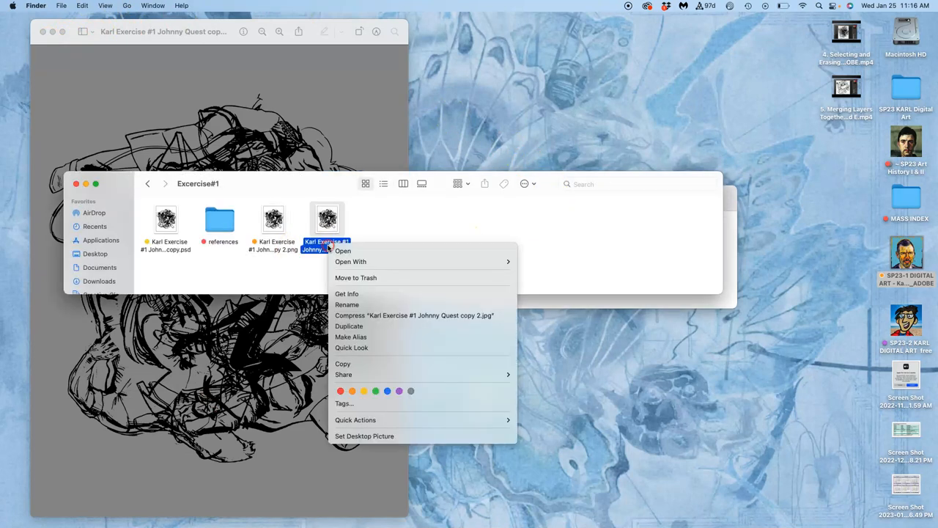
{"action": "left_click", "coordinate": [260, 205]}
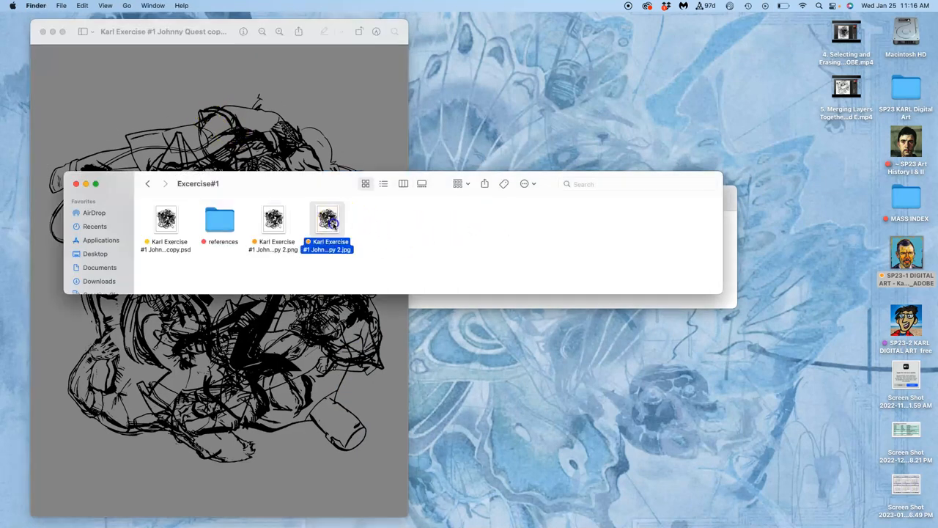
{"action": "double_click", "coordinate": [327, 218]}
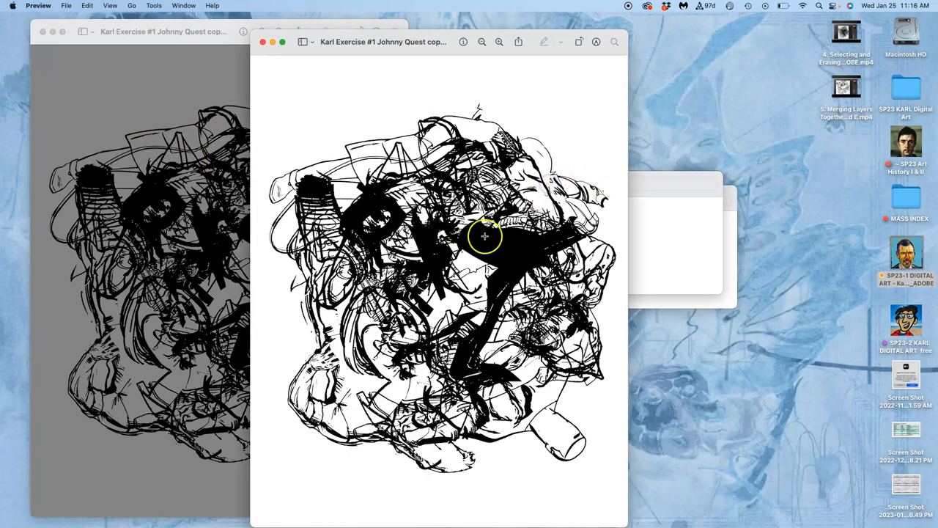
{"action": "mouse_move", "coordinate": [288, 59]}
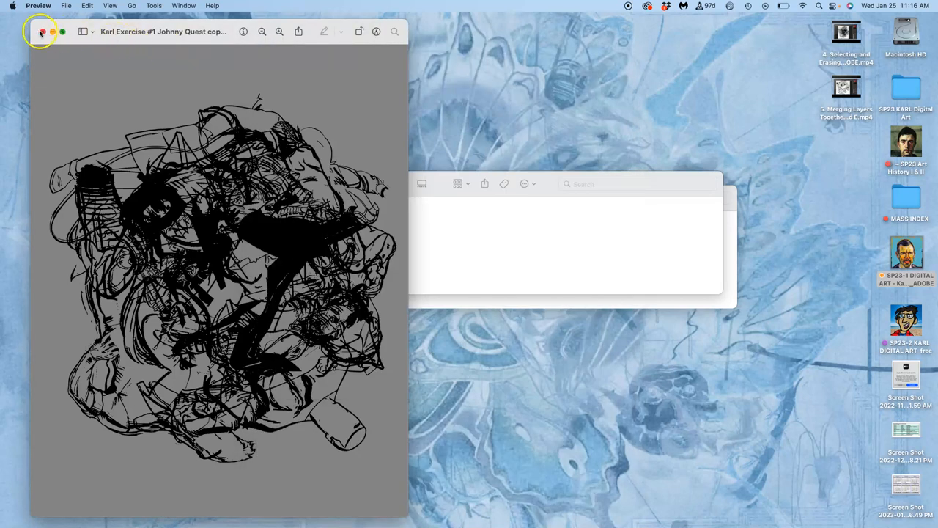
{"action": "left_click", "coordinate": [42, 32]}
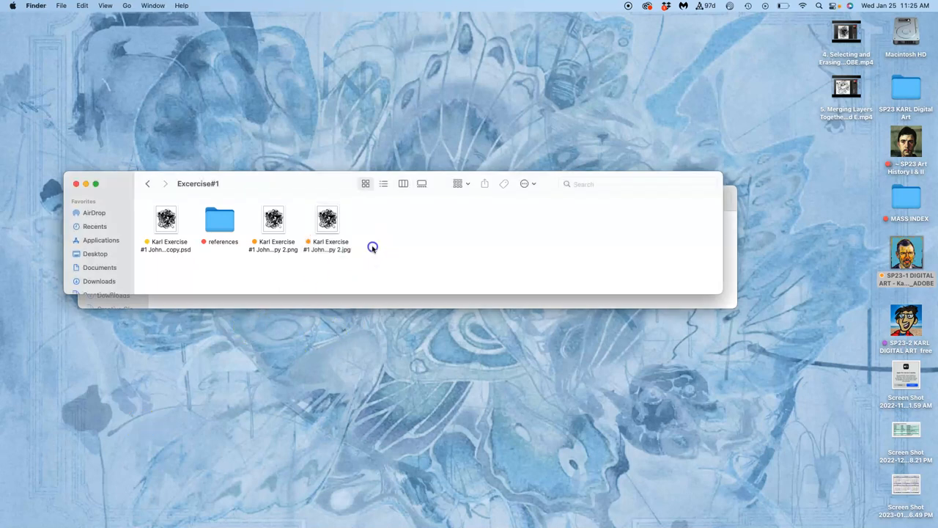
{"action": "mouse_move", "coordinate": [12, 94]}
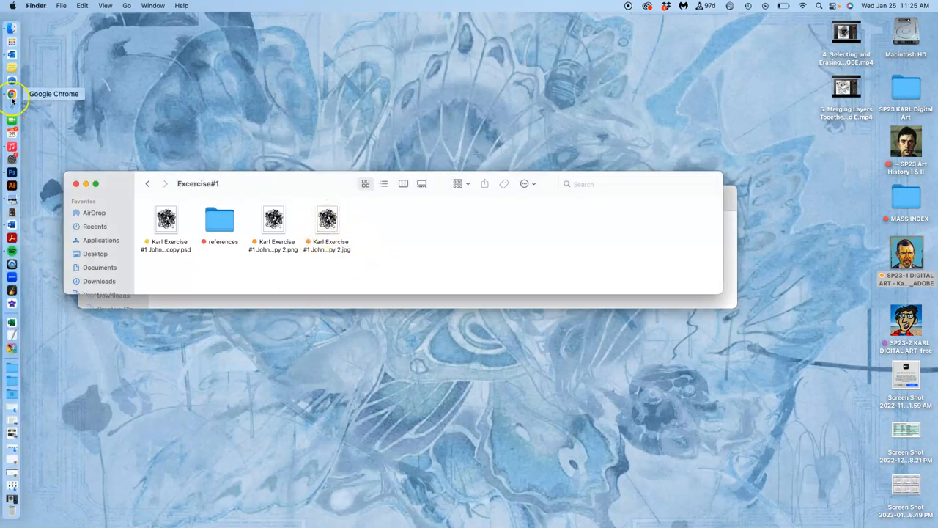
Switch to Chrome and open ARTS-2348-002 from Published Courses, scrolling its home page
{"action": "left_click", "coordinate": [11, 93]}
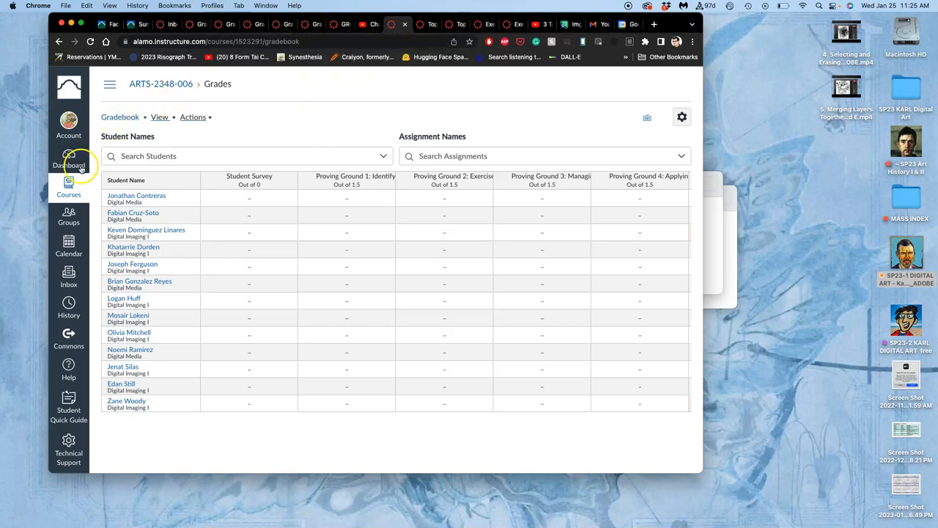
{"action": "left_click", "coordinate": [160, 83]}
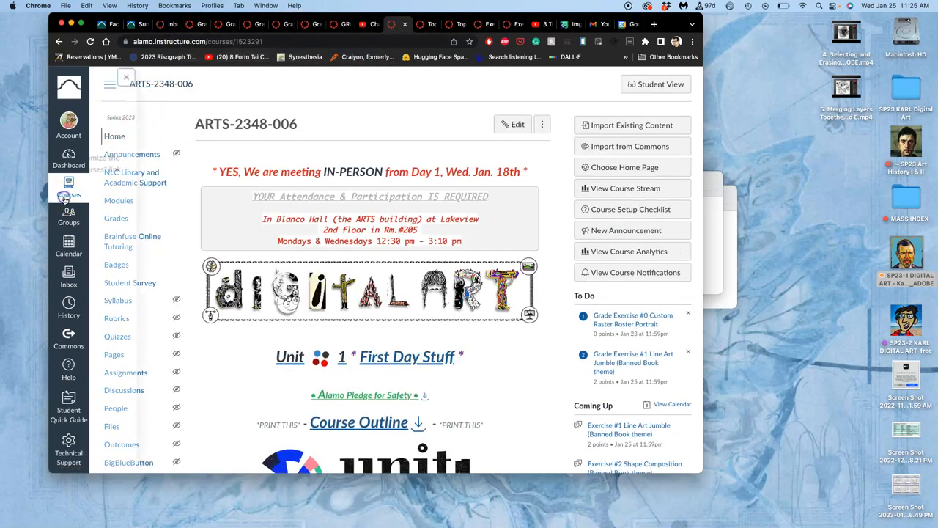
{"action": "left_click", "coordinate": [68, 187]}
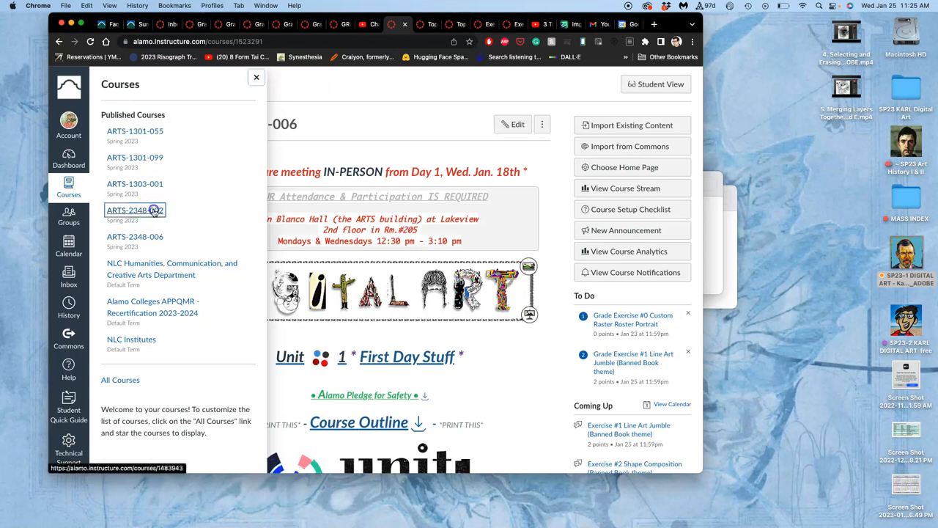
{"action": "left_click", "coordinate": [135, 210]}
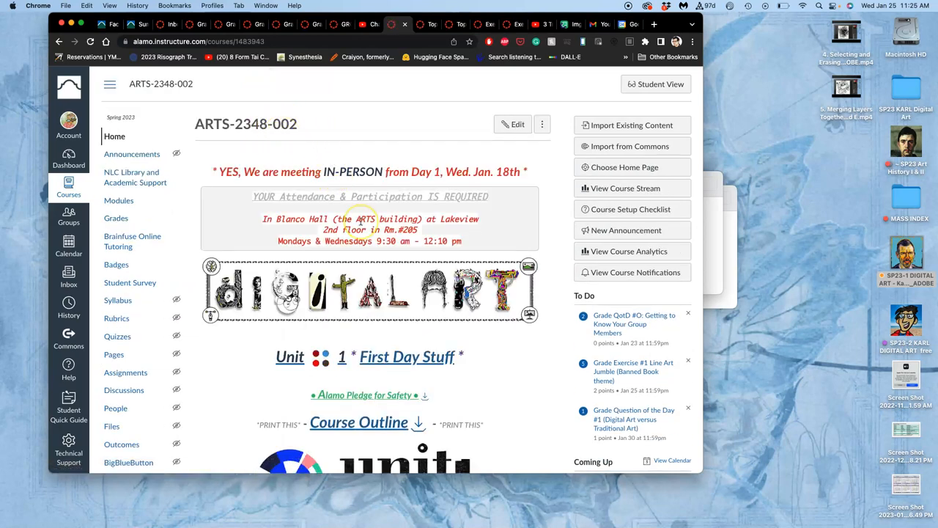
{"action": "scroll", "scroll_direction": "down", "scroll_amount": 3}
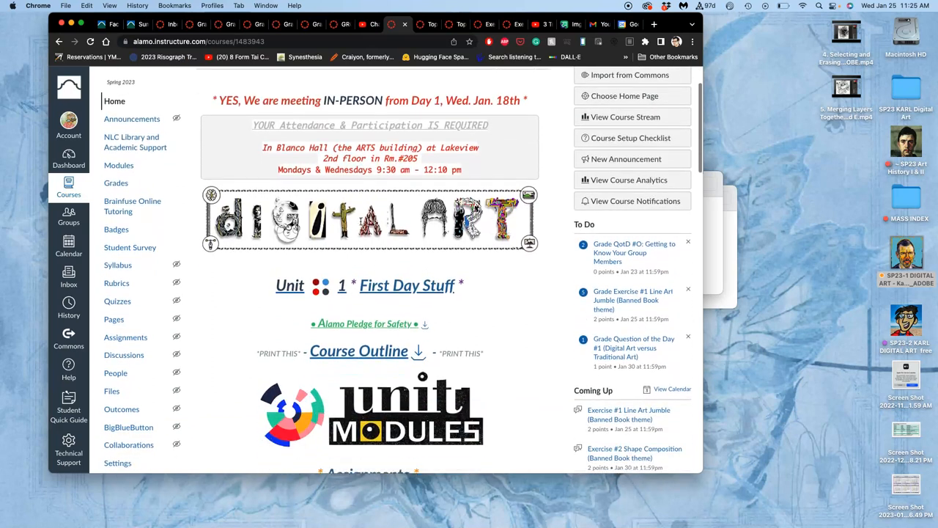
{"action": "scroll", "scroll_direction": "down", "scroll_amount": 3}
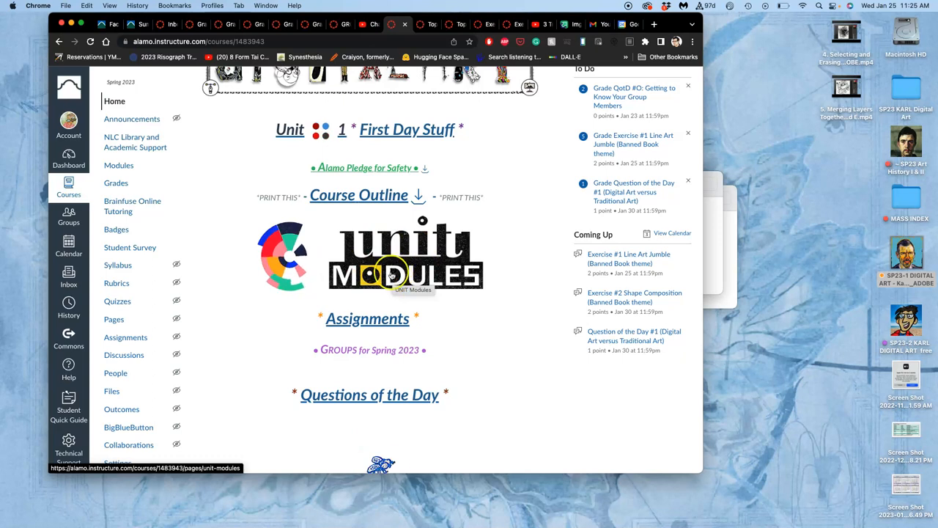
Open the course's Assignments page and scroll down to the POST EXERCISE links
{"action": "left_click", "coordinate": [368, 318]}
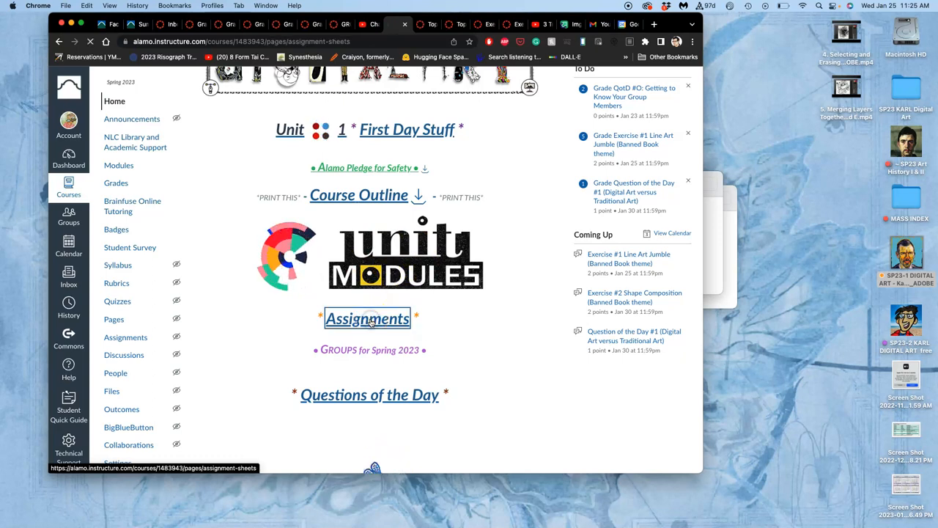
{"action": "left_click", "coordinate": [367, 318]}
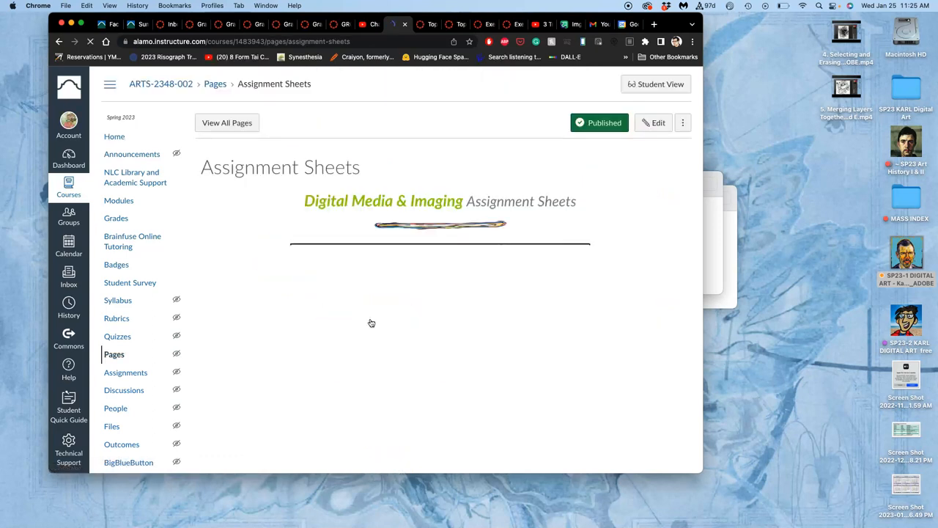
{"action": "scroll", "scroll_direction": "down", "scroll_amount": 3}
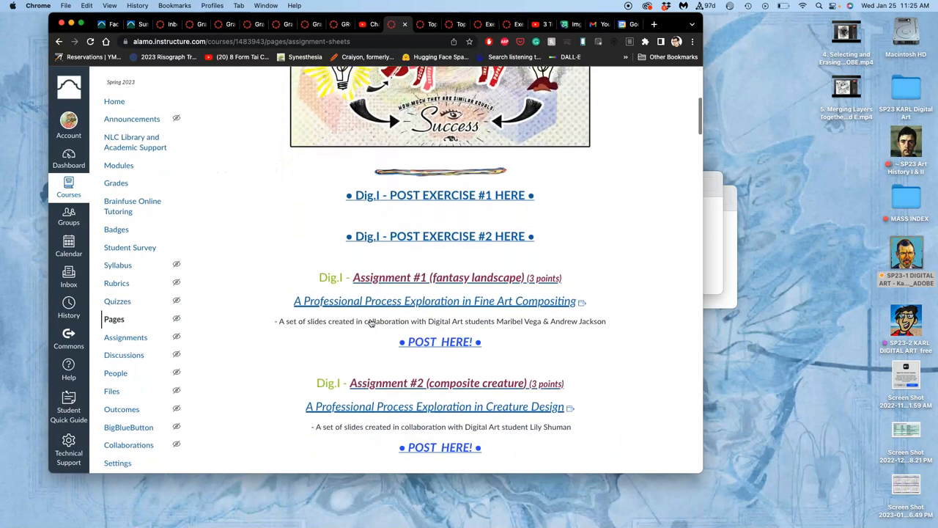
{"action": "scroll", "scroll_direction": "down", "scroll_amount": 3}
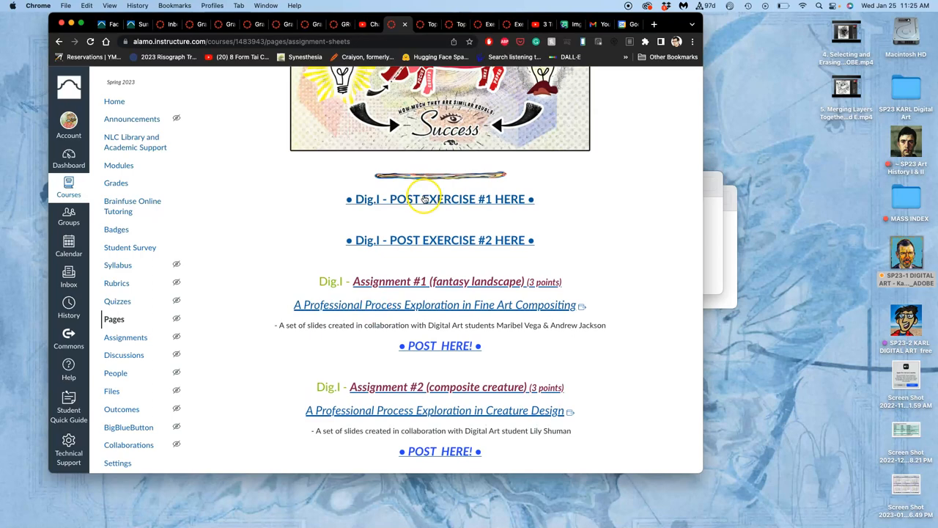
Open 'Dig.I - POST EXERCISE #1 HERE' and scroll through the student image replies
{"action": "left_click", "coordinate": [440, 199]}
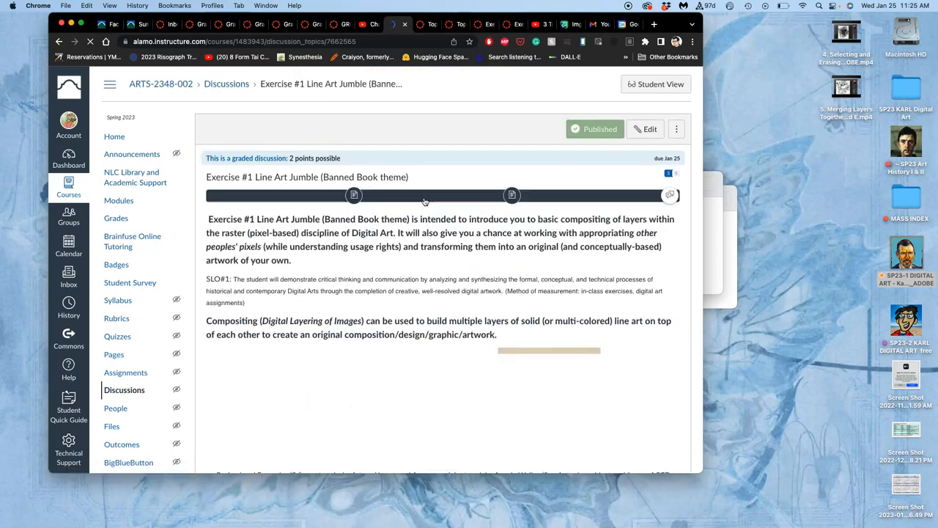
{"action": "scroll", "scroll_direction": "down", "scroll_amount": 3}
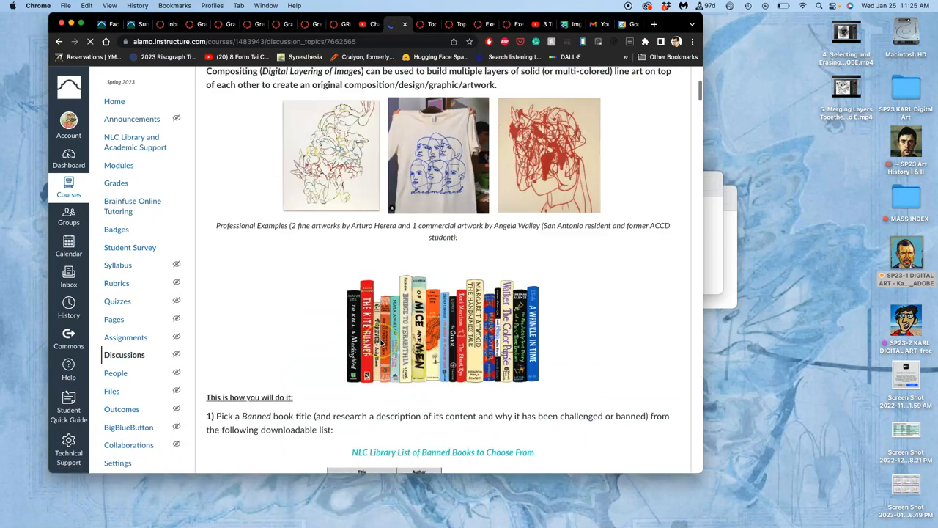
{"action": "scroll", "scroll_direction": "down", "scroll_amount": 3}
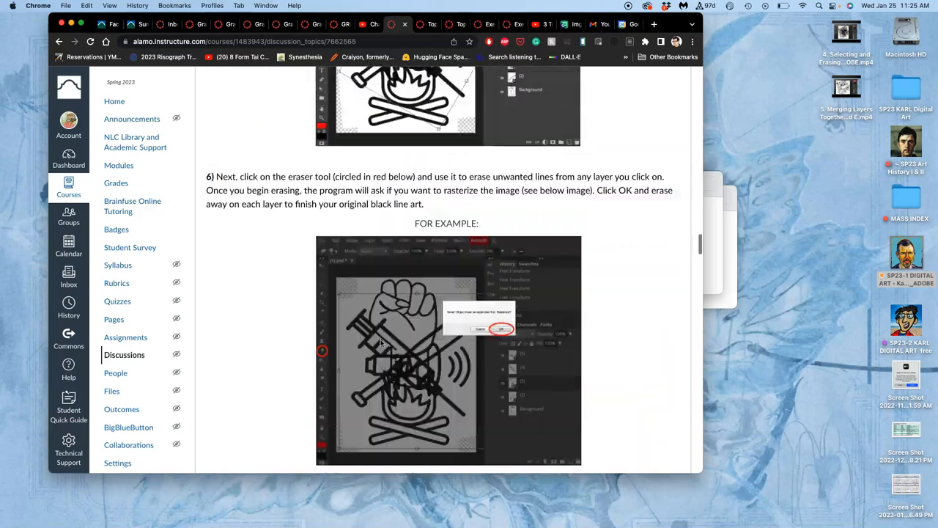
{"action": "scroll", "scroll_direction": "down", "scroll_amount": 3}
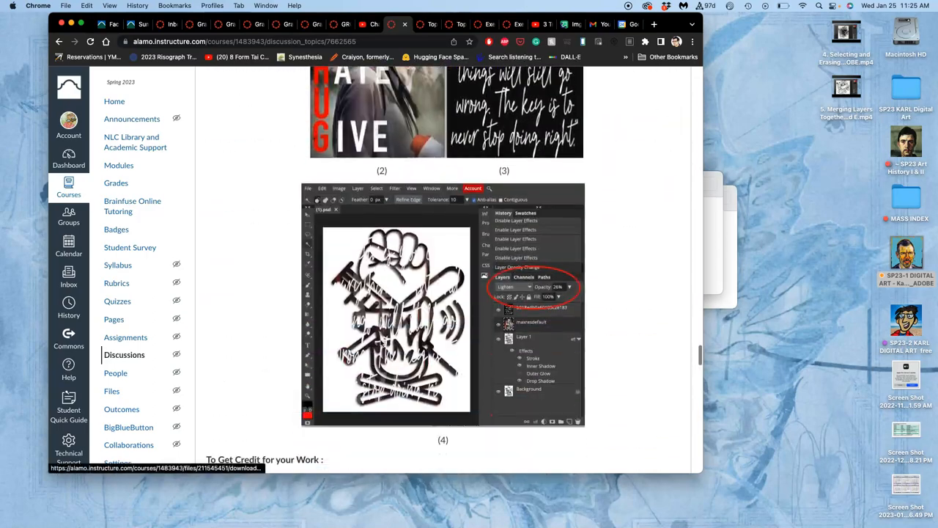
{"action": "scroll", "scroll_direction": "down", "scroll_amount": 3}
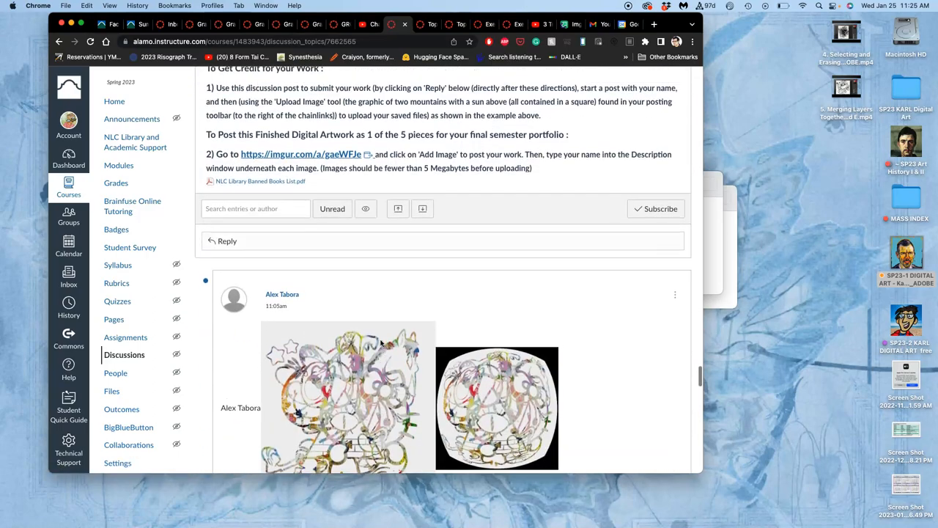
{"action": "scroll", "scroll_direction": "down", "scroll_amount": 3}
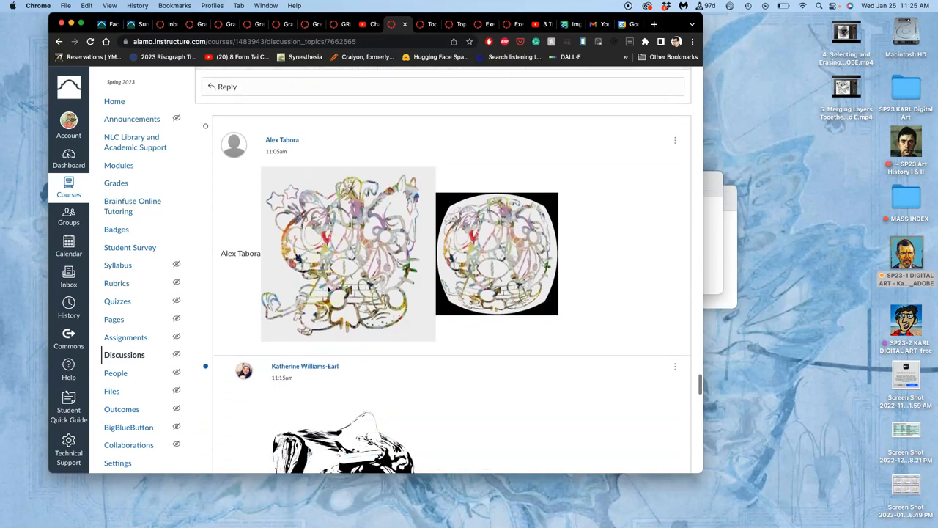
{"action": "scroll", "scroll_direction": "down", "scroll_amount": 3}
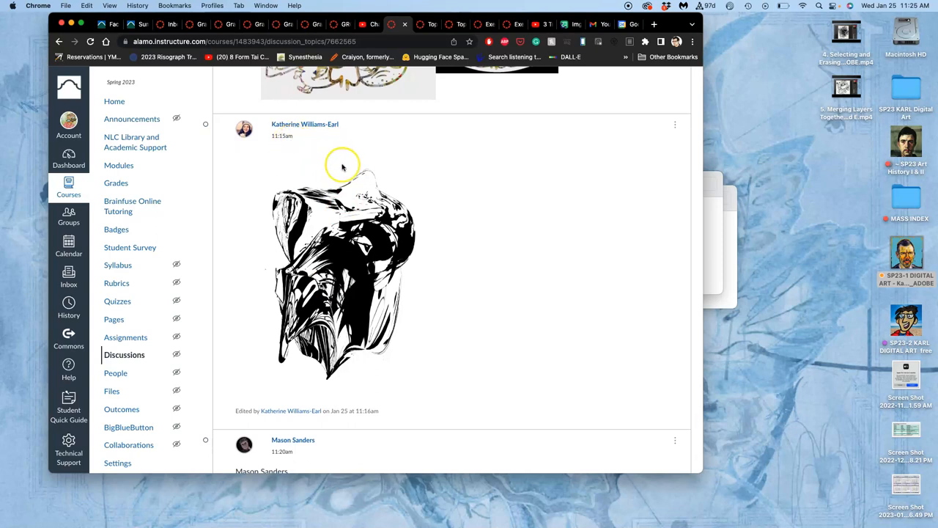
{"action": "scroll", "scroll_direction": "down", "scroll_amount": 3}
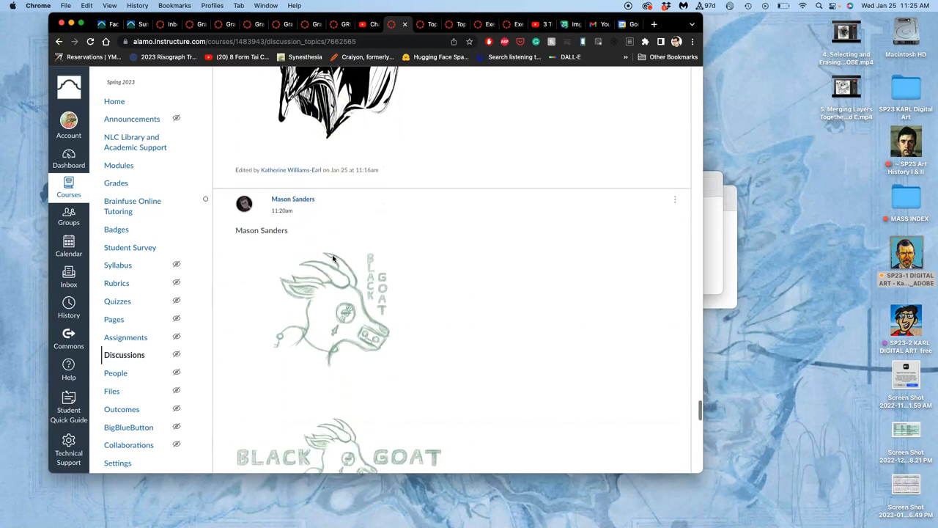
{"action": "scroll", "scroll_direction": "down", "scroll_amount": 3}
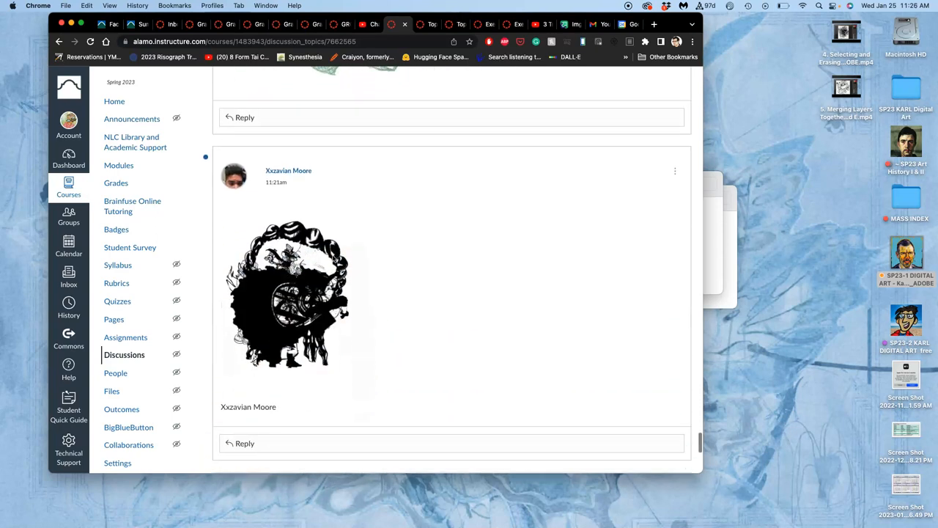
{"action": "scroll", "scroll_direction": "down", "scroll_amount": 3}
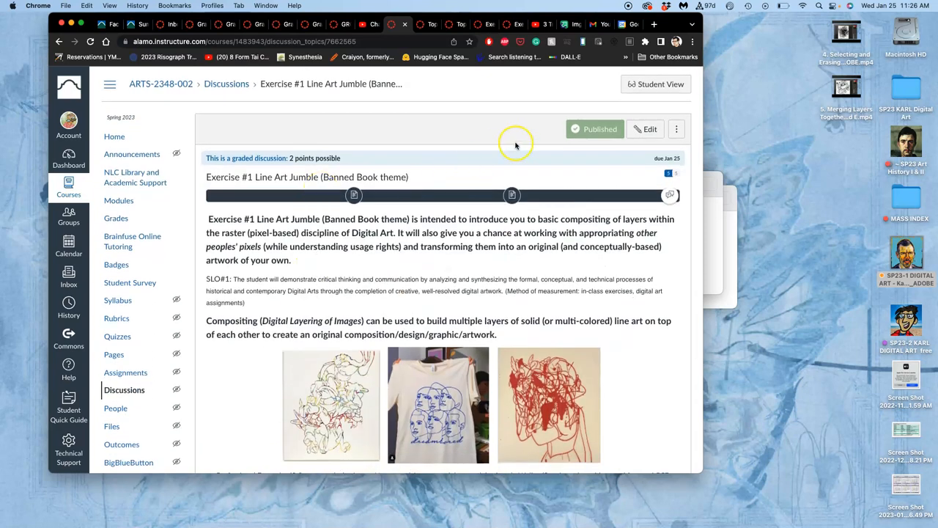
{"action": "mouse_move", "coordinate": [374, 254]}
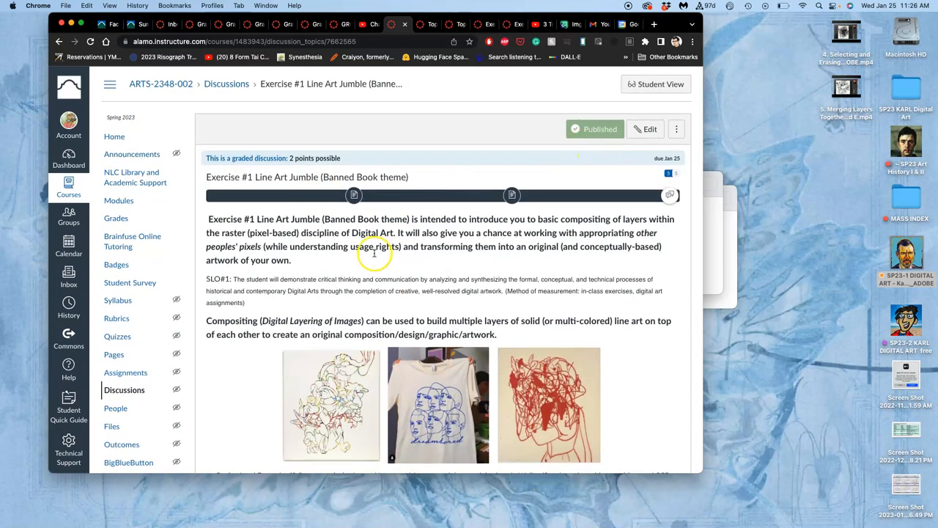
Scroll past the Exercise #1 instructions down to the reply area
{"action": "scroll", "scroll_direction": "down", "scroll_amount": 3}
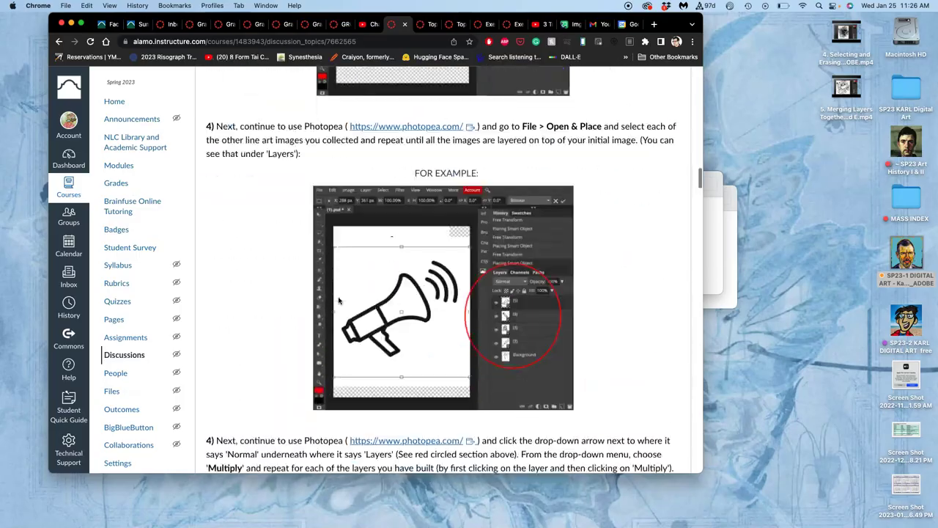
{"action": "scroll", "scroll_direction": "down", "scroll_amount": 3}
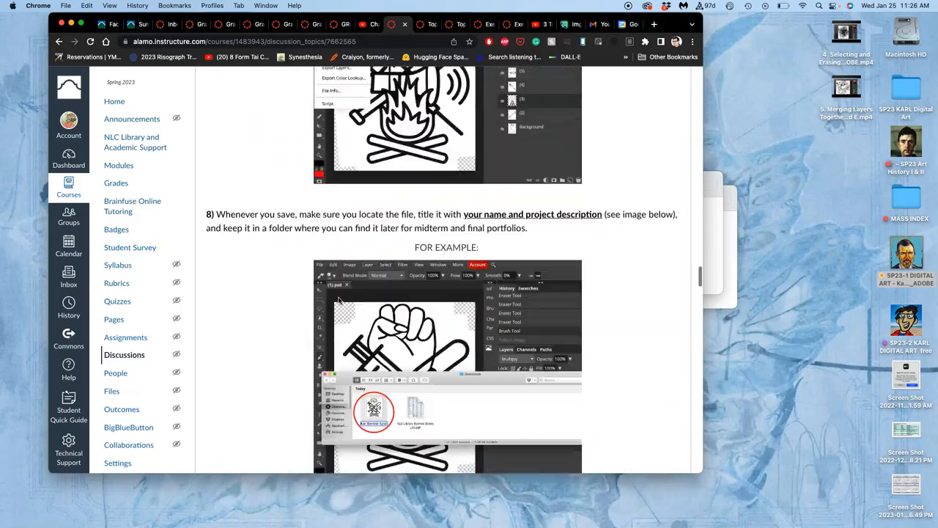
{"action": "scroll", "scroll_direction": "down", "scroll_amount": 3}
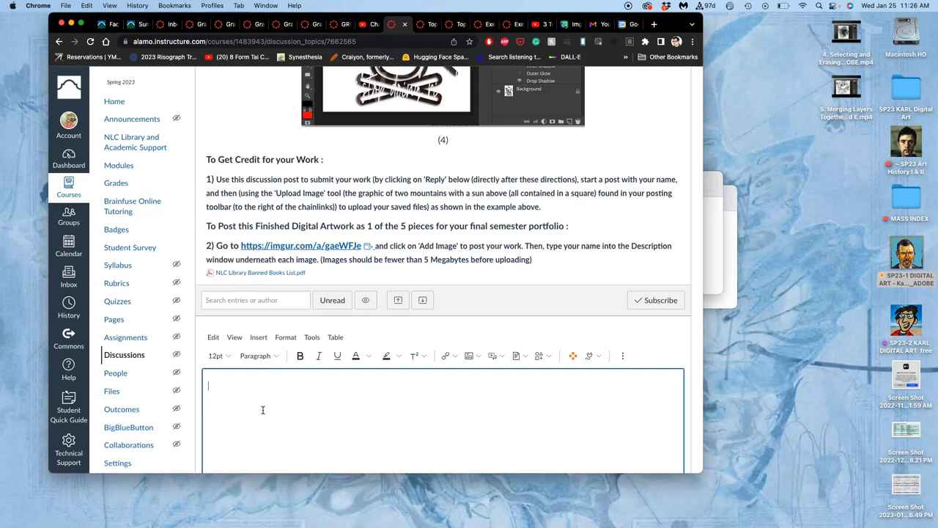
Type 'Karl F' in the reply and upload the line-art image from the computer
{"action": "type", "text": "Karl Frey"}
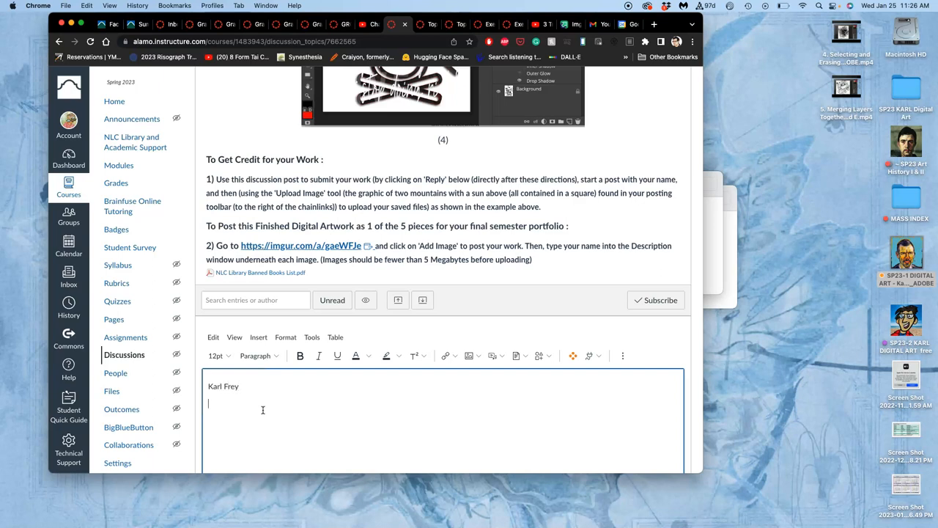
{"action": "scroll", "scroll_direction": "down", "scroll_amount": 3}
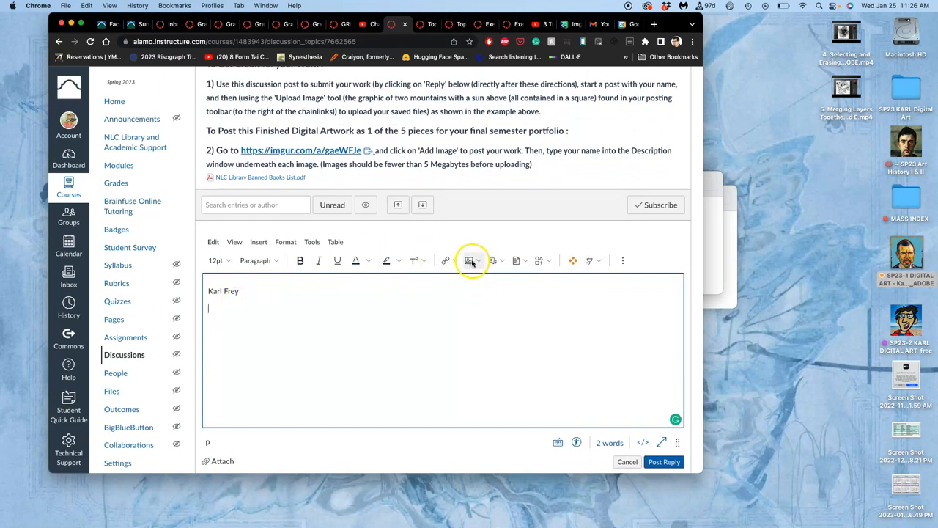
{"action": "left_click", "coordinate": [469, 261]}
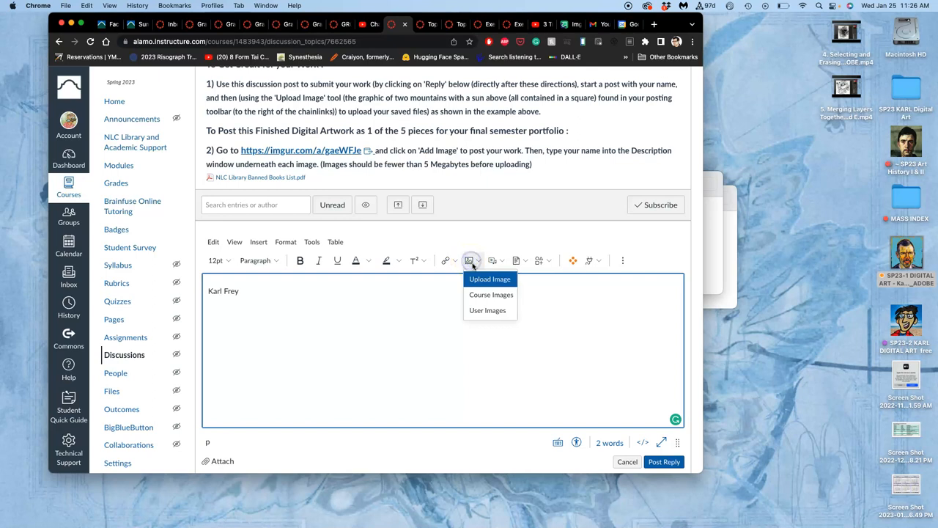
{"action": "left_click", "coordinate": [490, 279]}
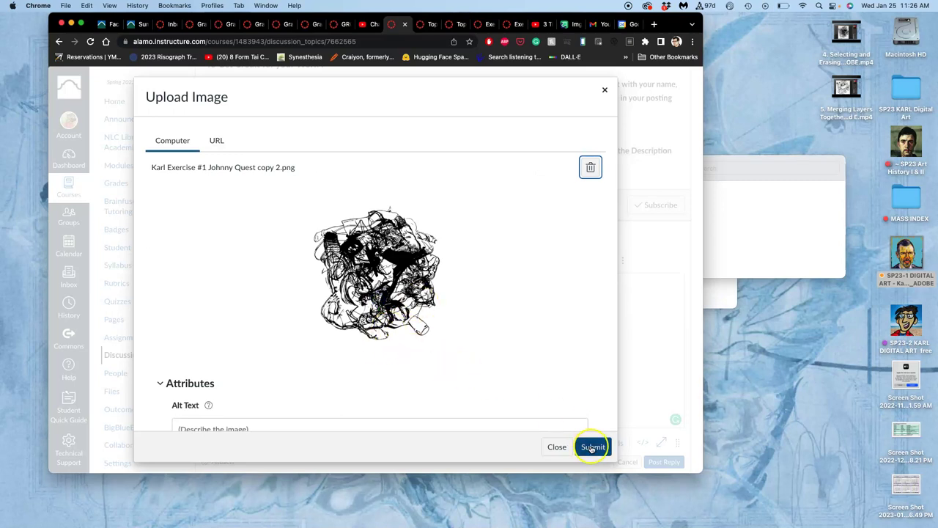
{"action": "left_click", "coordinate": [592, 445]}
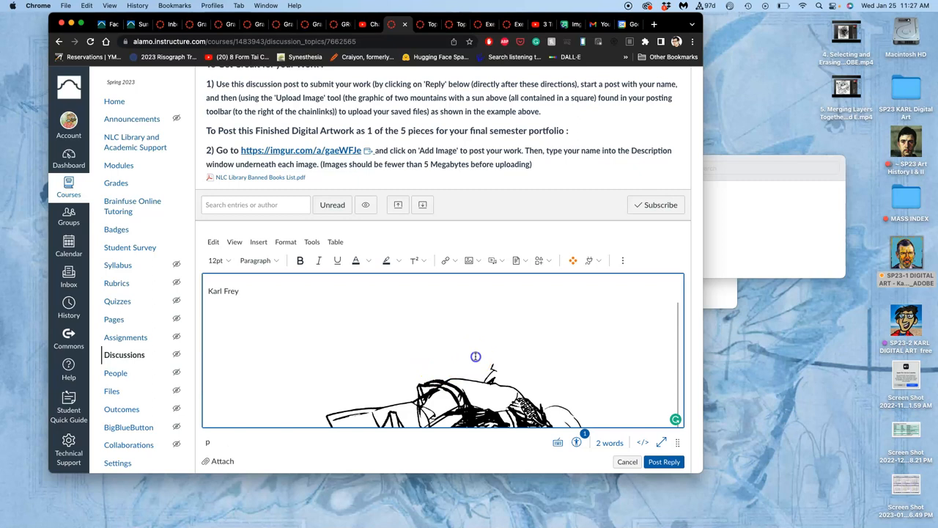
{"action": "left_click", "coordinate": [475, 356]}
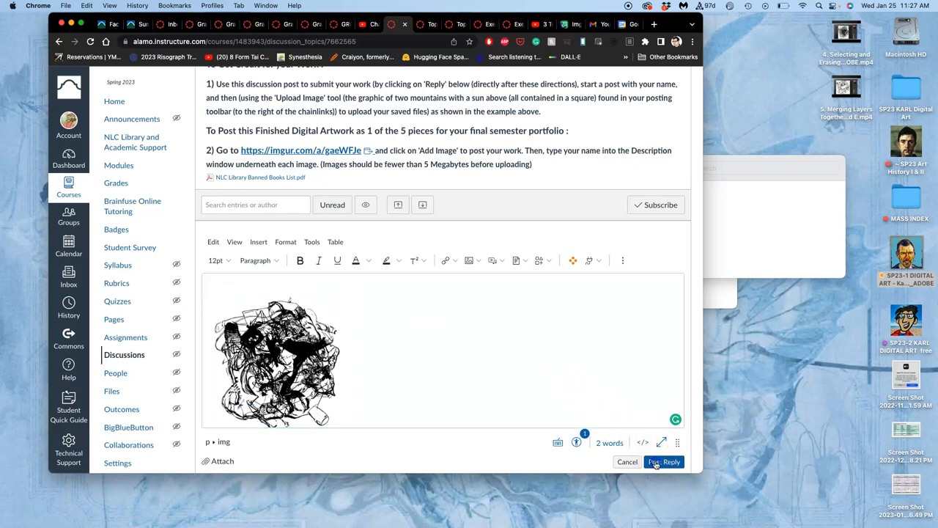
Post the reply, then scroll through the bonus examples to the credit and portfolio steps
{"action": "left_click", "coordinate": [669, 462]}
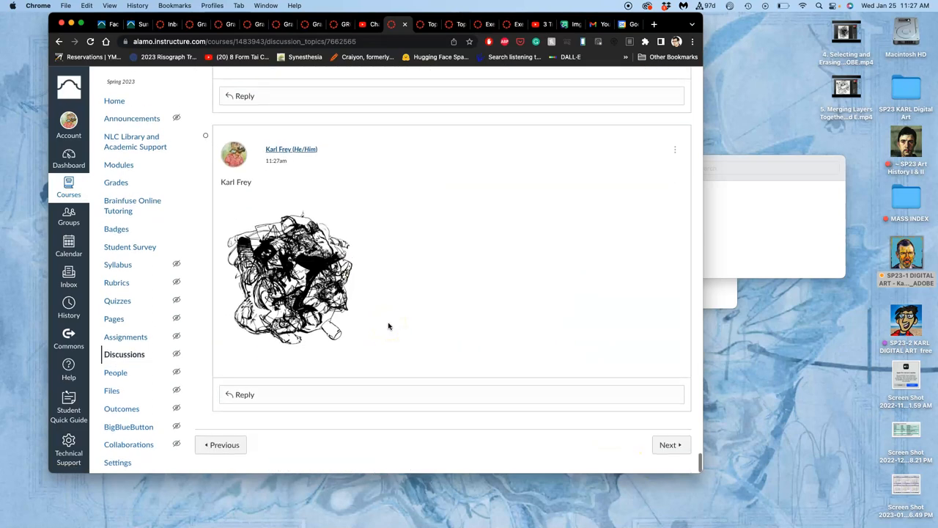
{"action": "scroll", "scroll_direction": "down", "scroll_amount": 3}
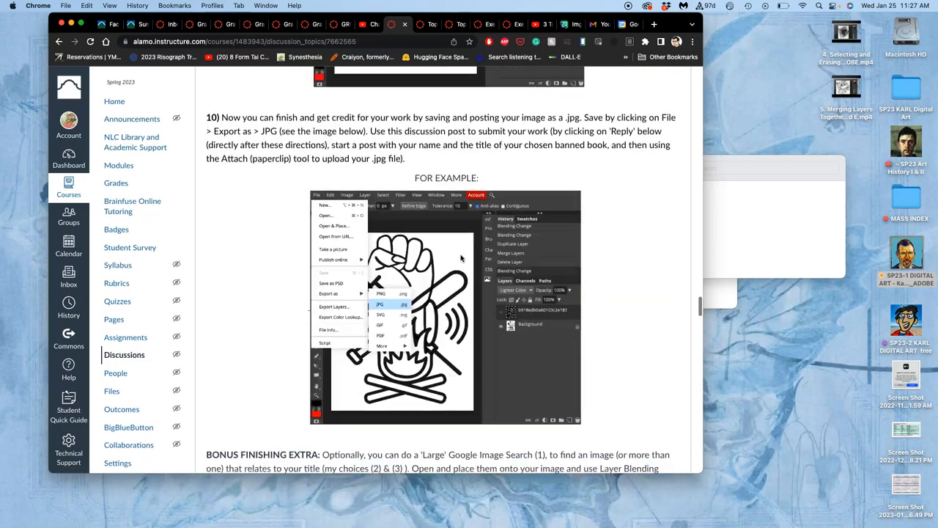
{"action": "scroll", "scroll_direction": "down", "scroll_amount": 3}
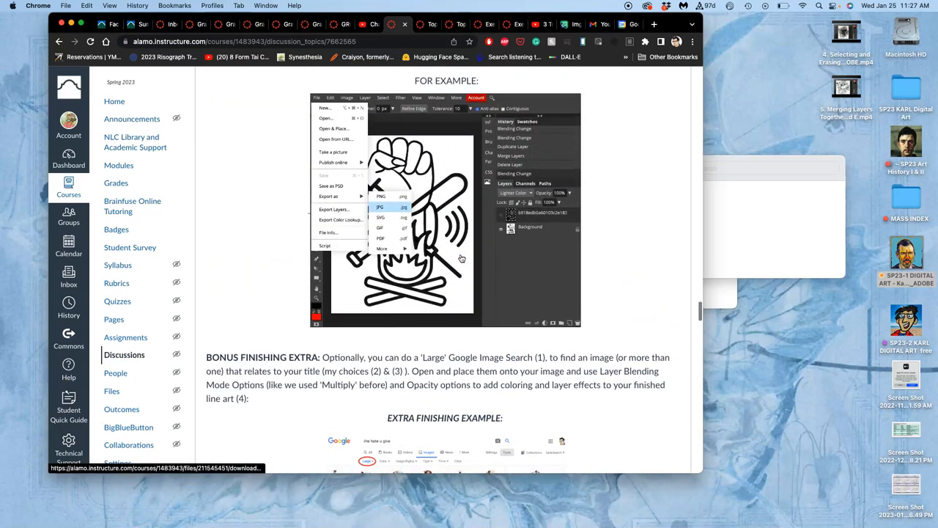
{"action": "scroll", "scroll_direction": "down", "scroll_amount": 3}
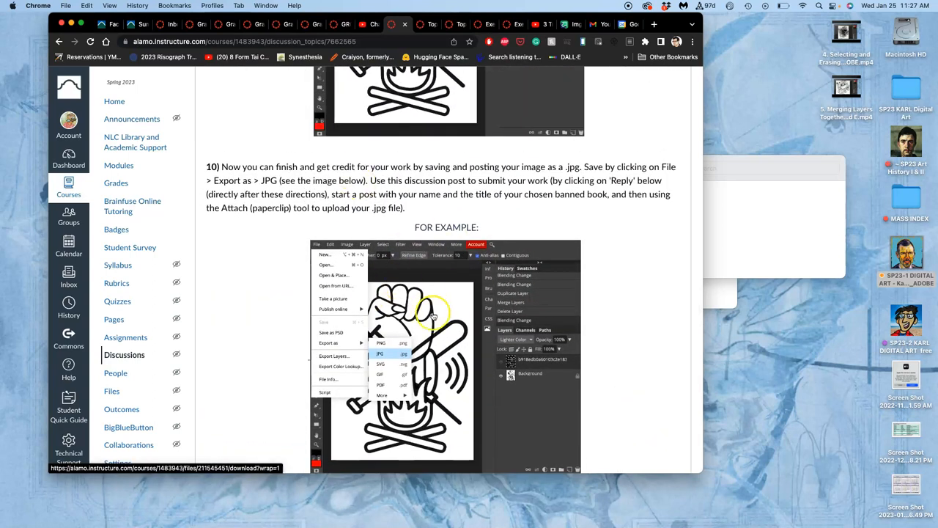
{"action": "mouse_move", "coordinate": [403, 381]}
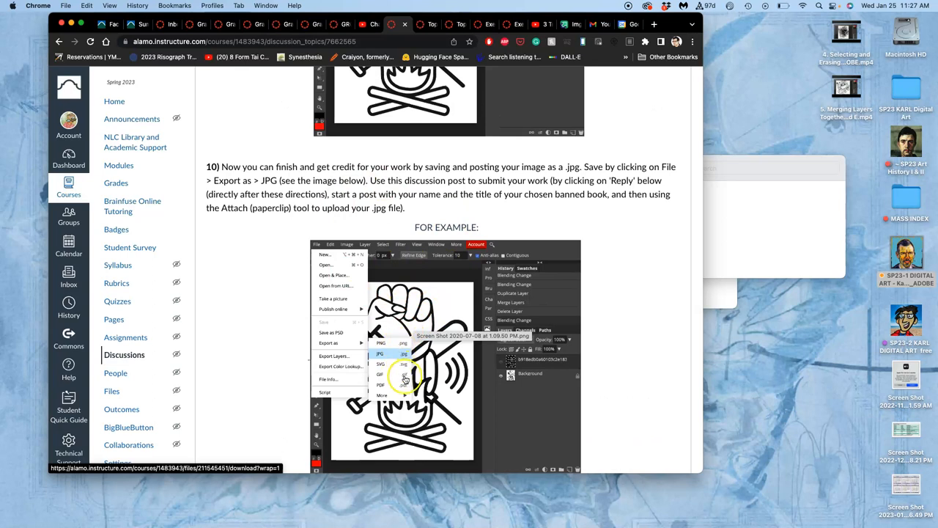
{"action": "scroll", "scroll_direction": "down", "scroll_amount": 3}
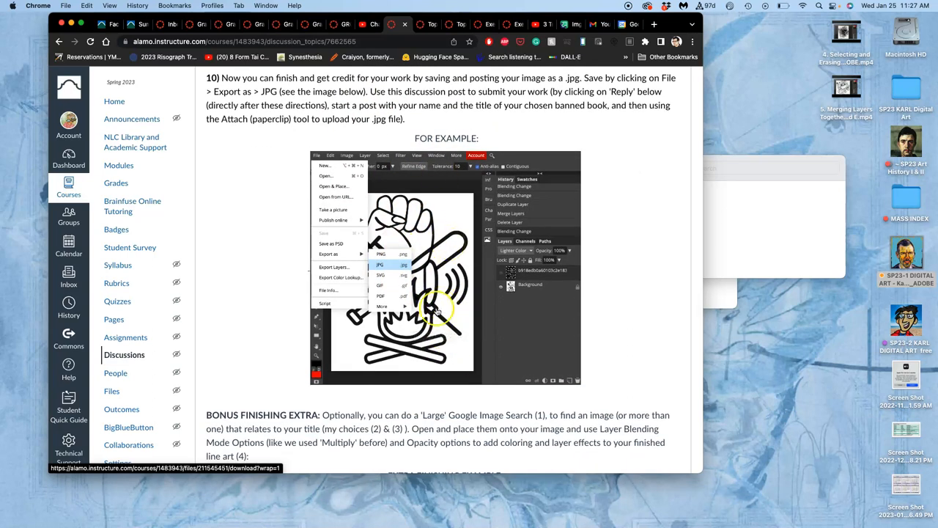
{"action": "scroll", "scroll_direction": "down", "scroll_amount": 3}
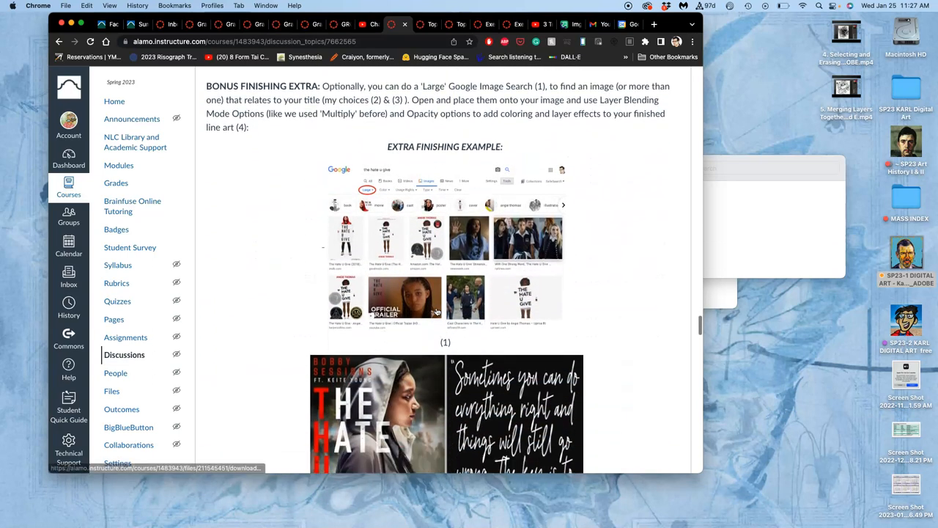
{"action": "scroll", "scroll_direction": "down", "scroll_amount": 3}
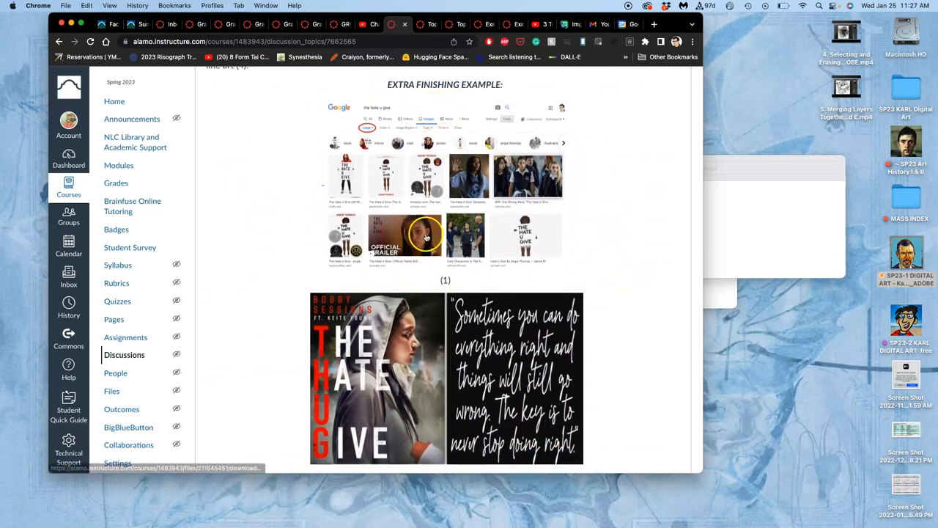
{"action": "scroll", "scroll_direction": "down", "scroll_amount": 3}
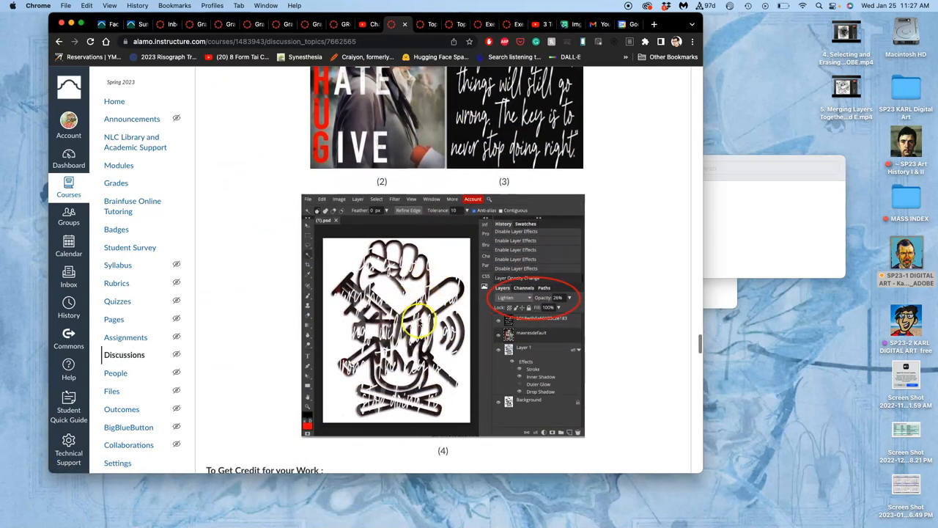
{"action": "scroll", "scroll_direction": "down", "scroll_amount": 3}
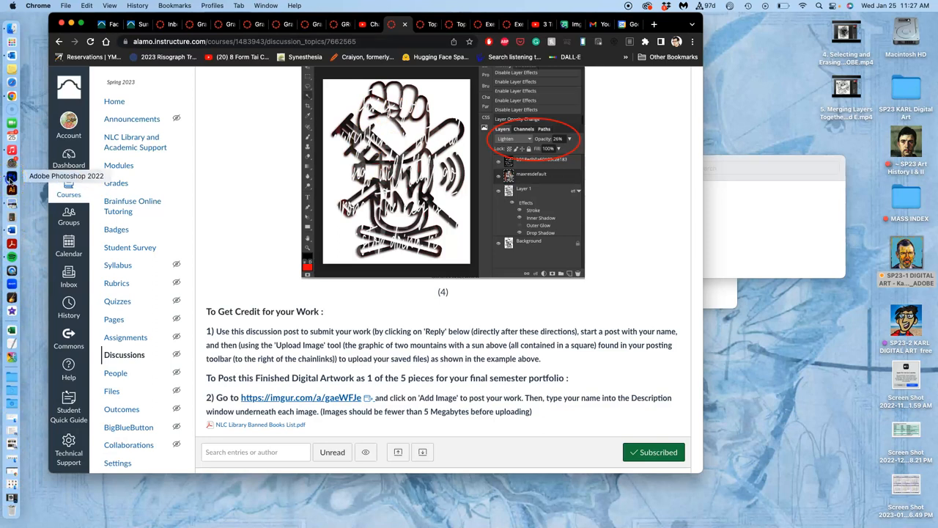
Duplicate Layer 2 via Layer Via Copy, hide the original, and open the copy's Layer Style
{"action": "left_click", "coordinate": [12, 176]}
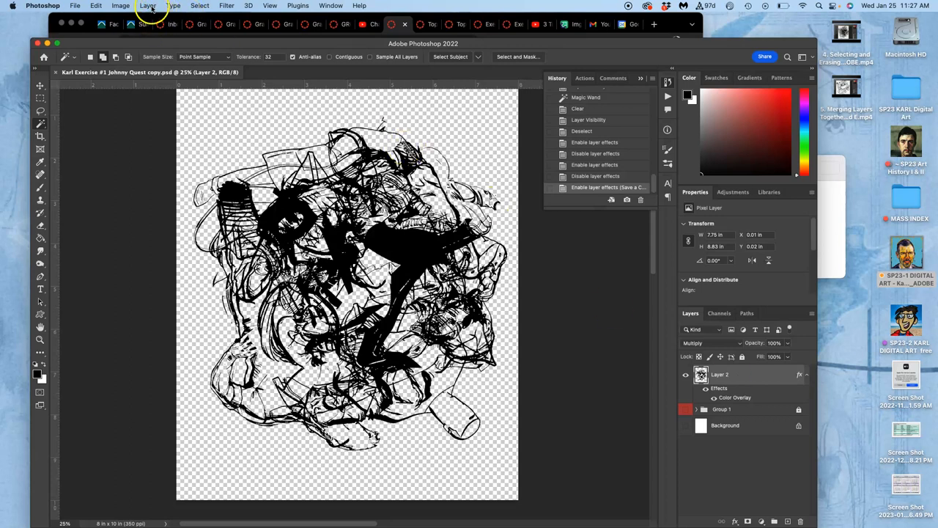
{"action": "left_click", "coordinate": [149, 6]}
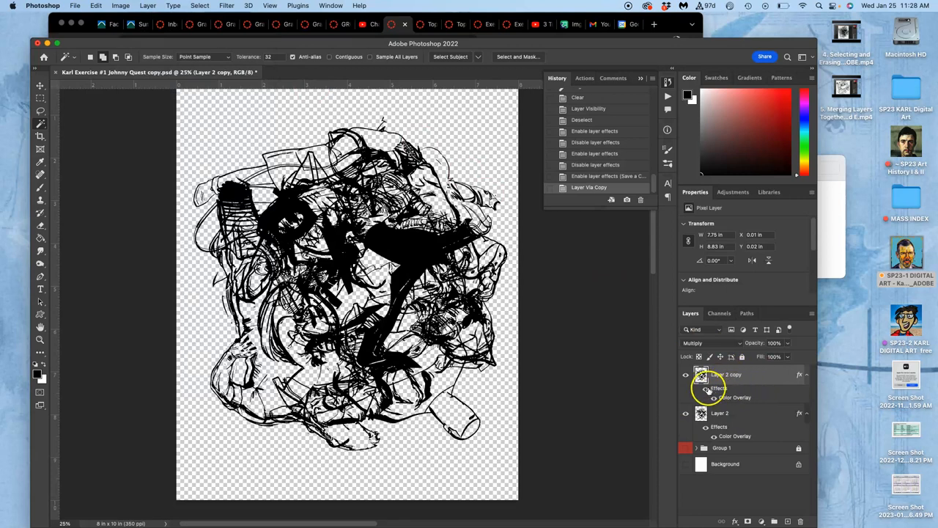
{"action": "left_click", "coordinate": [685, 413]}
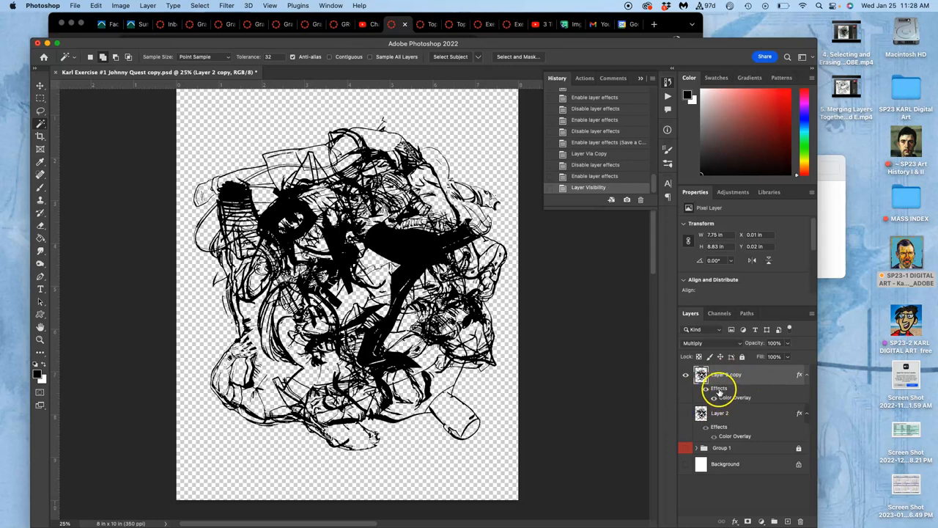
{"action": "double_click", "coordinate": [717, 388]}
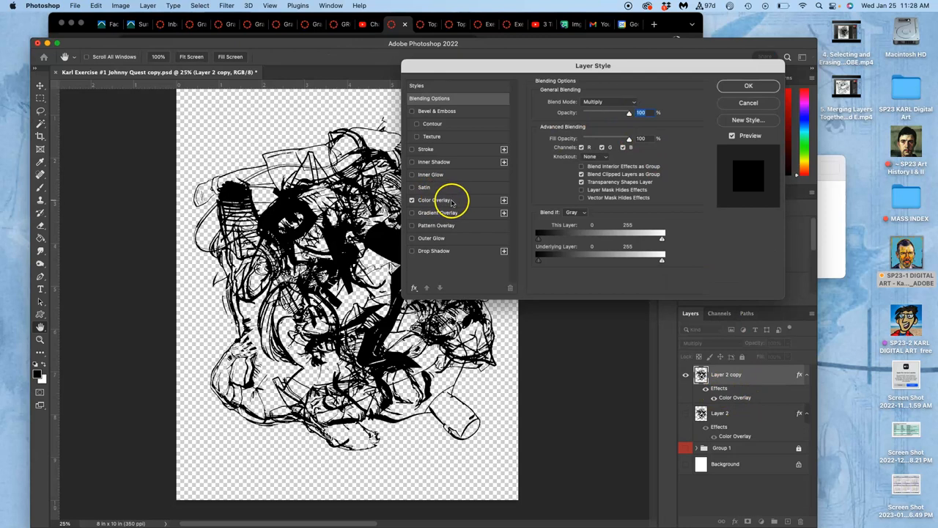
Give Layer 2 copy a teal-blue Color Overlay picked in the Color Picker
{"action": "left_click", "coordinate": [434, 200]}
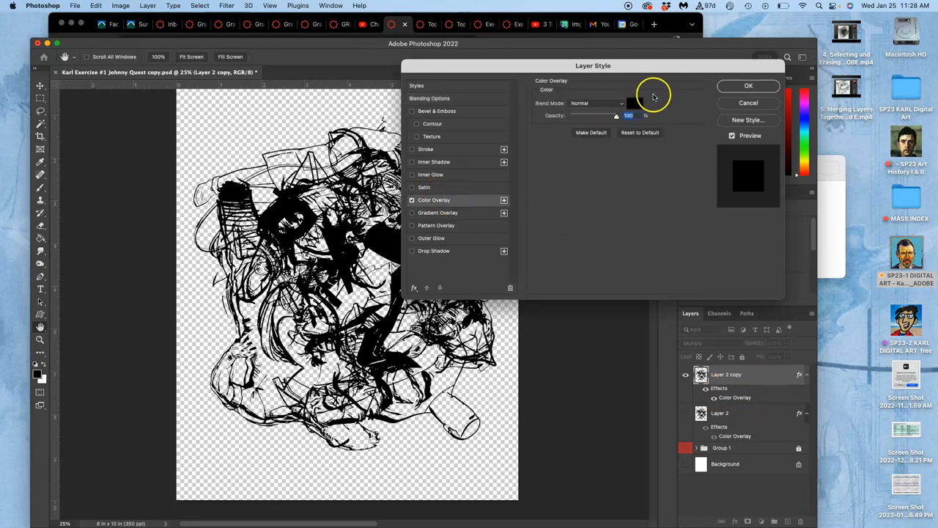
{"action": "left_click", "coordinate": [635, 103]}
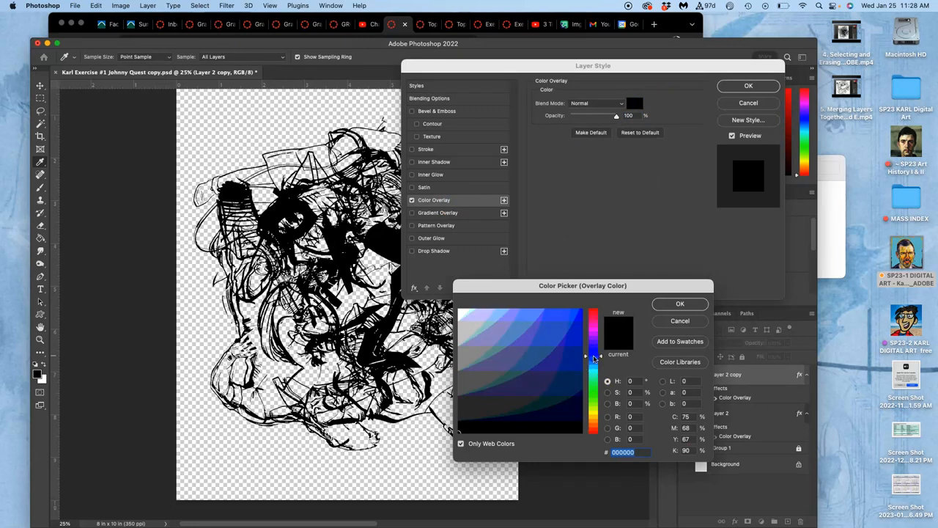
{"action": "left_click", "coordinate": [528, 320]}
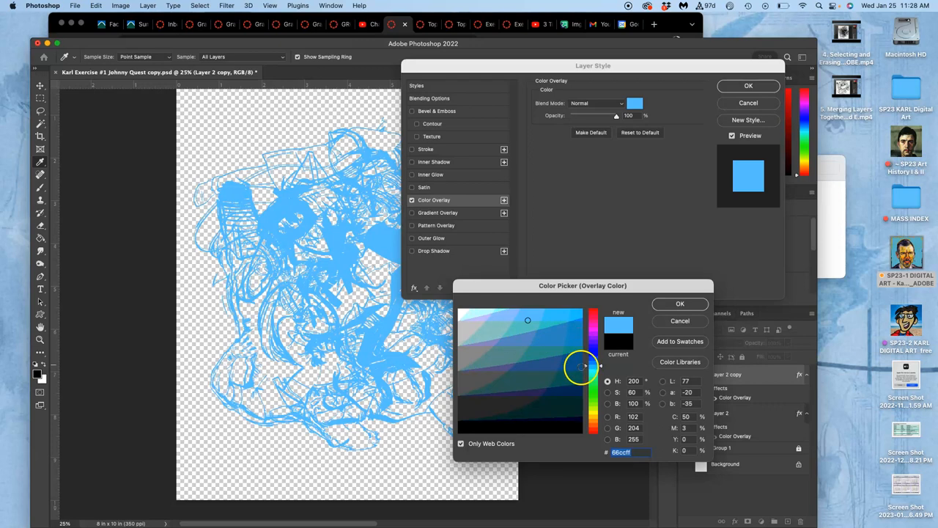
{"action": "left_click_drag", "start_coordinate": [593, 367], "coordinate": [593, 377]}
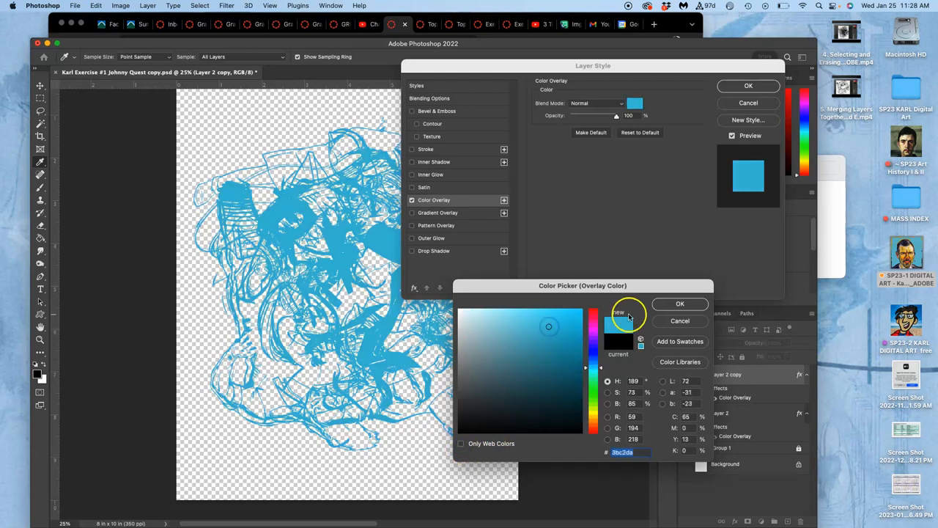
{"action": "left_click", "coordinate": [679, 304]}
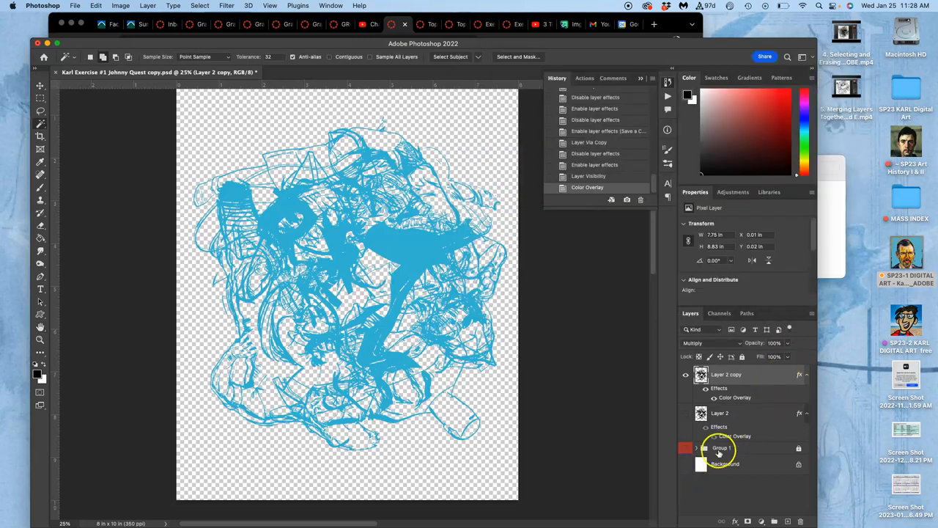
Show the white Background layer and switch off Layer 2 copy's teal Color Overlay
{"action": "left_click", "coordinate": [685, 465]}
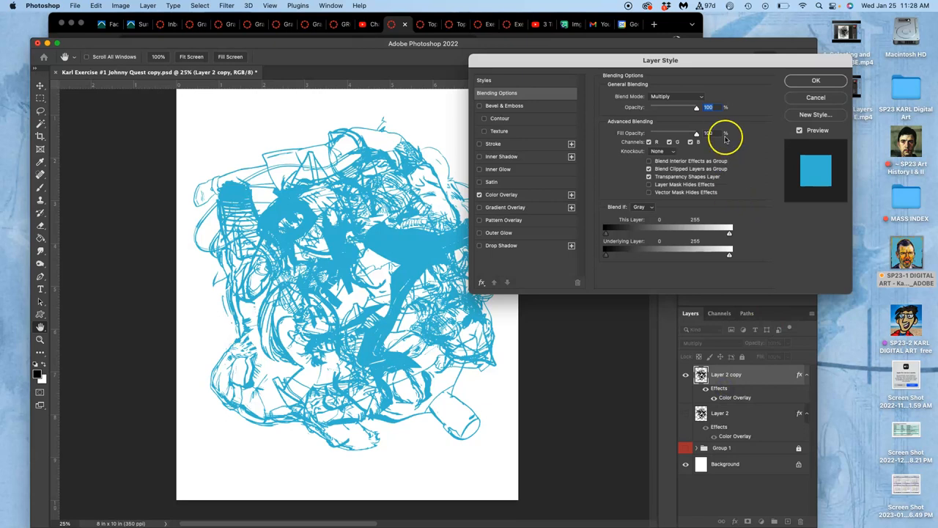
{"action": "left_click", "coordinate": [478, 195]}
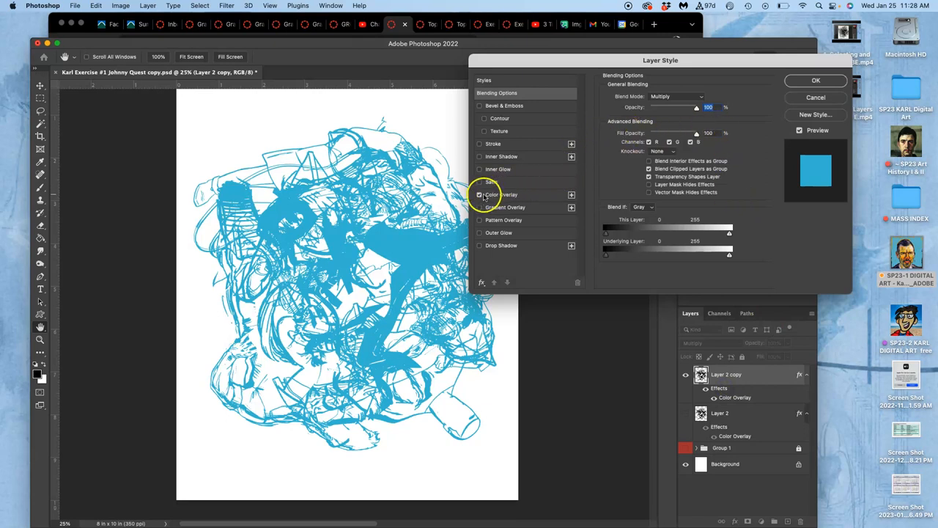
{"action": "left_click", "coordinate": [480, 195]}
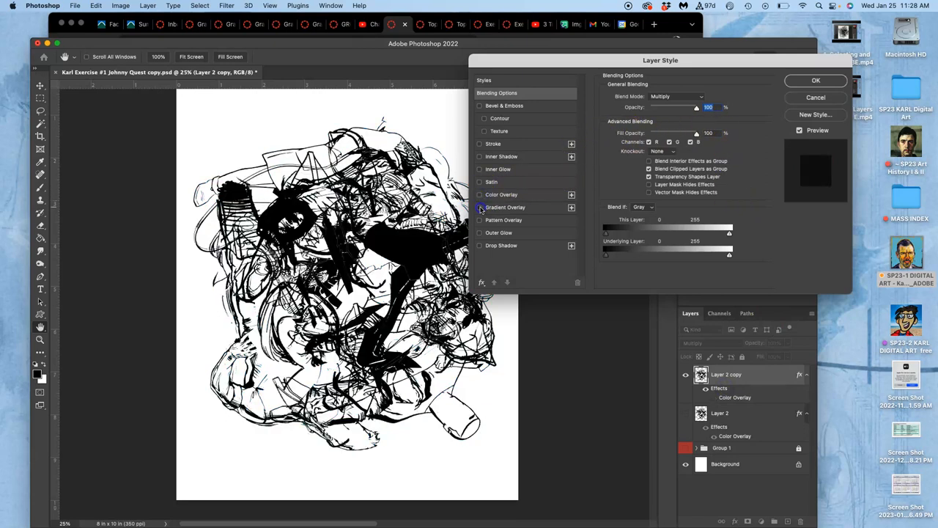
Apply a Gradient Overlay to Layer 2 copy and expand the Iridescent gradient presets
{"action": "left_click", "coordinate": [480, 206]}
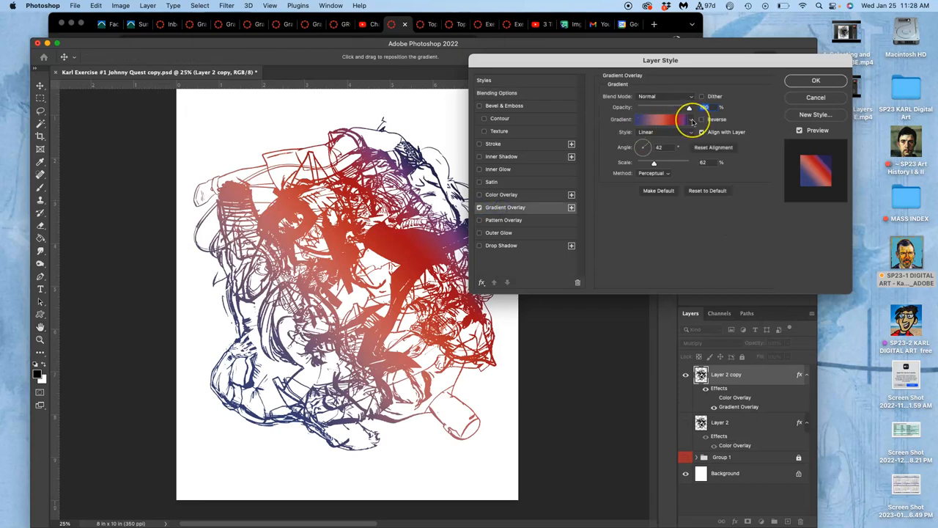
{"action": "left_click", "coordinate": [692, 120]}
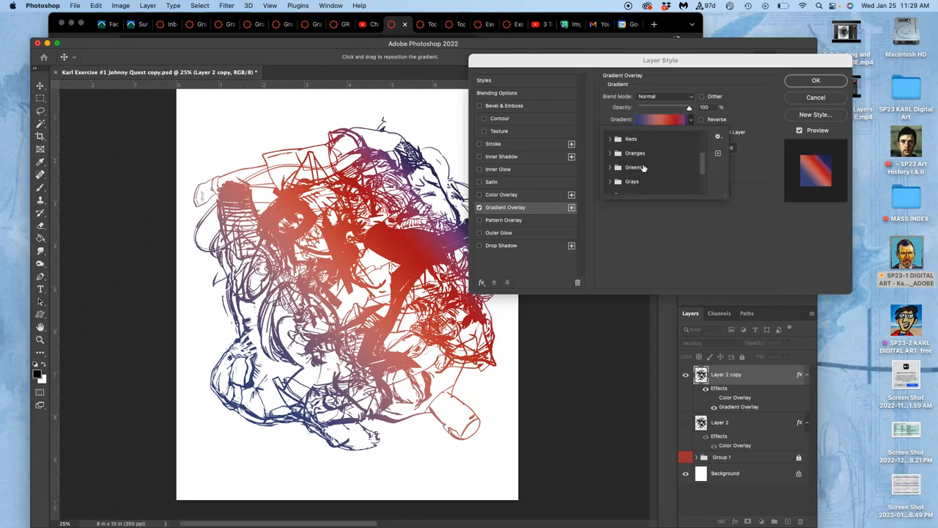
{"action": "scroll", "scroll_direction": "down", "scroll_amount": 3}
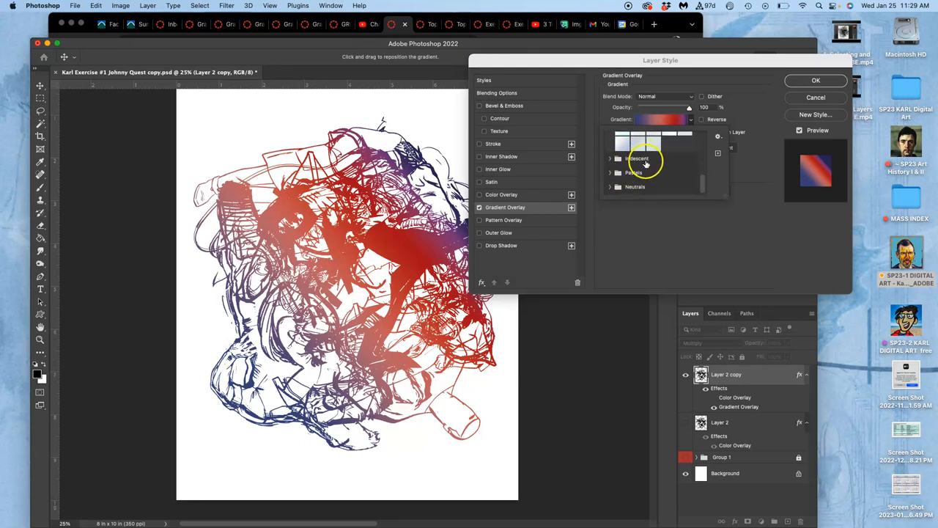
{"action": "left_click", "coordinate": [611, 159]}
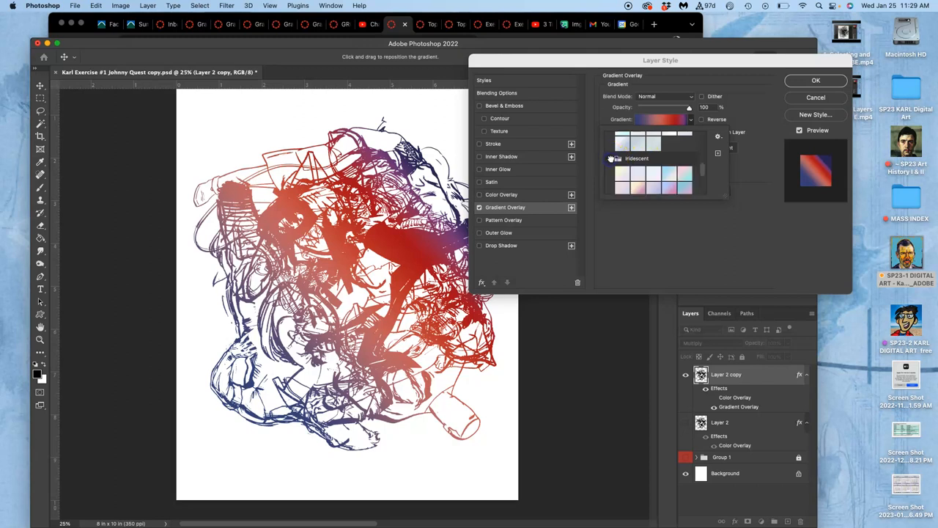